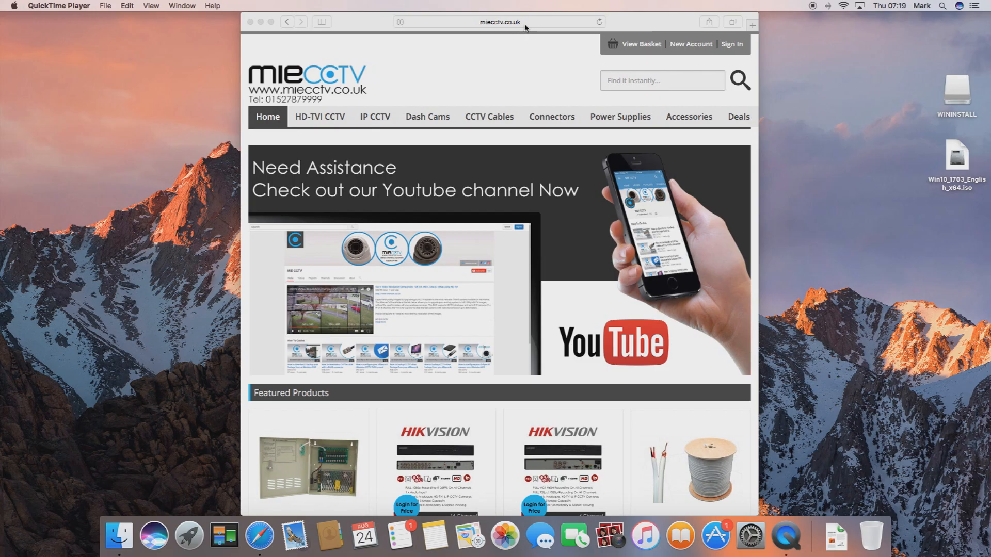
Go to google.co.uk and search for 'Hikvision OSX'
click(498, 21)
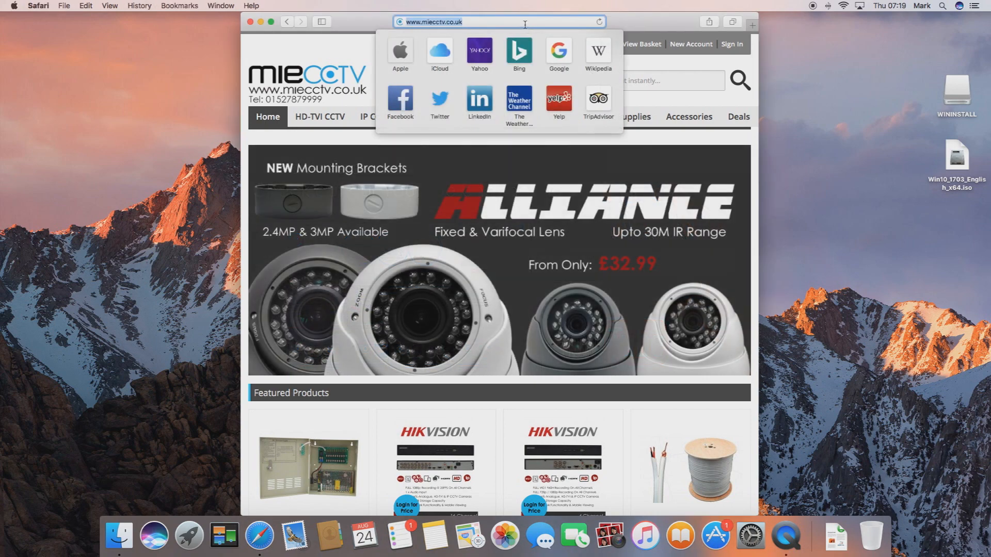
text(google.co.uk)
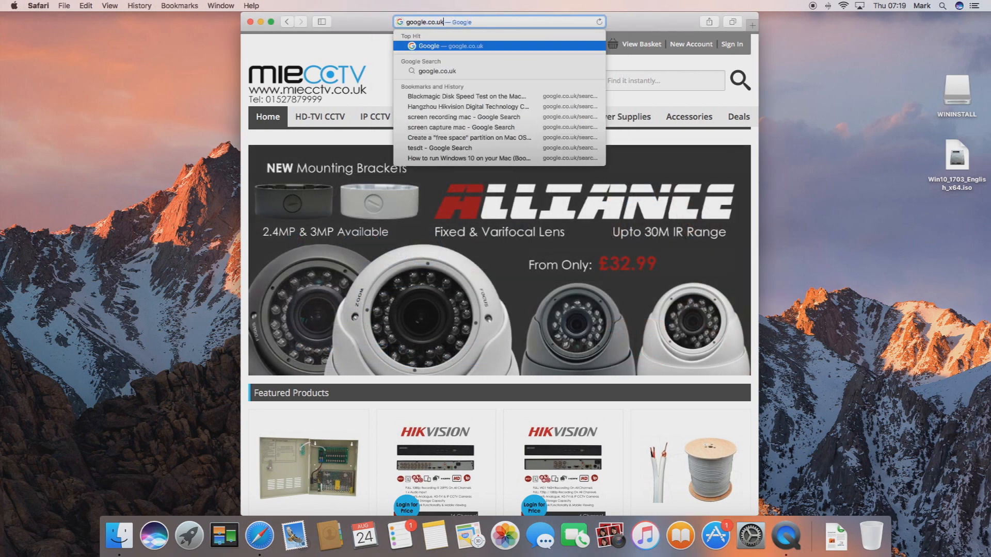
key(Return)
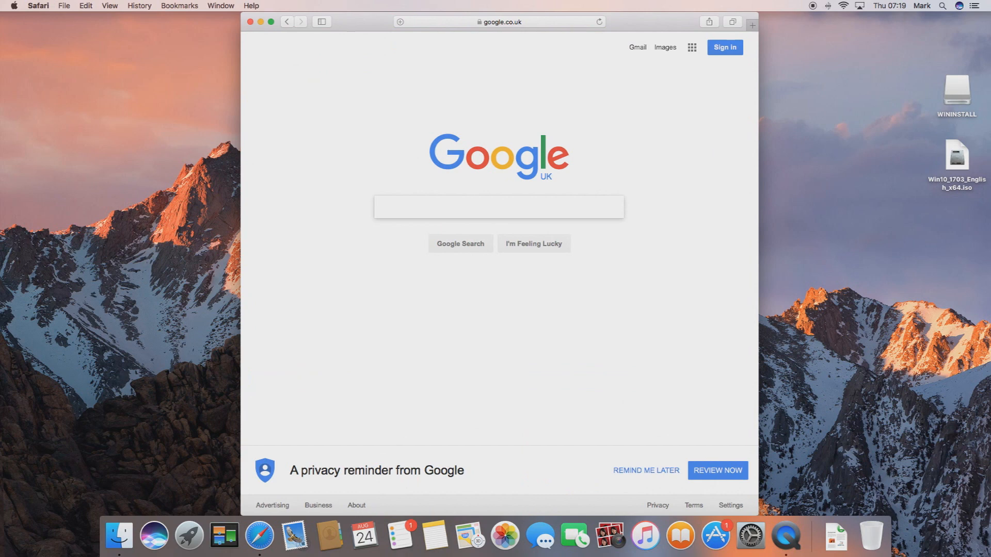
text(Hikvision OSX)
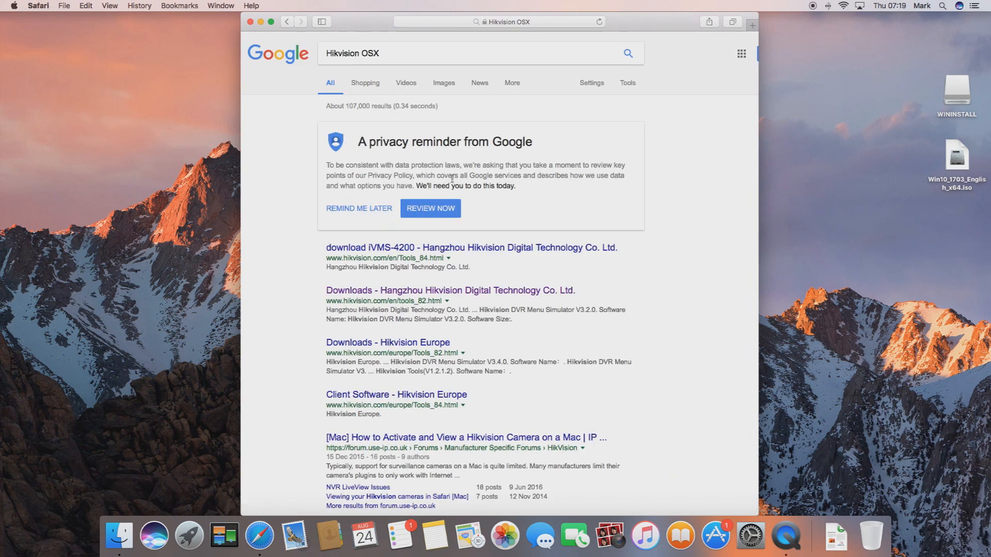
mouse_move(463, 298)
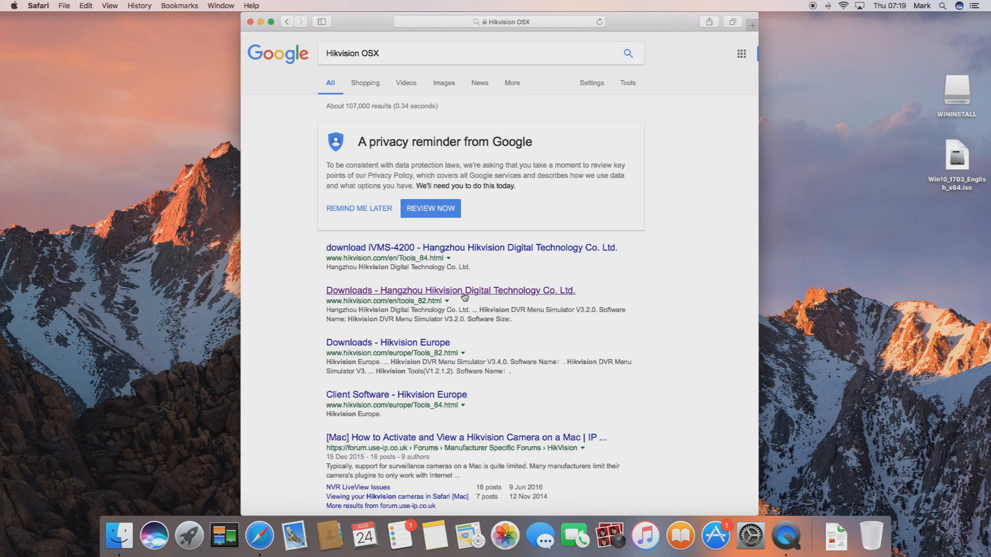
From Hikvision's Client Software downloads, download iVMS-4200 For Mac and agree to the license
click(450, 290)
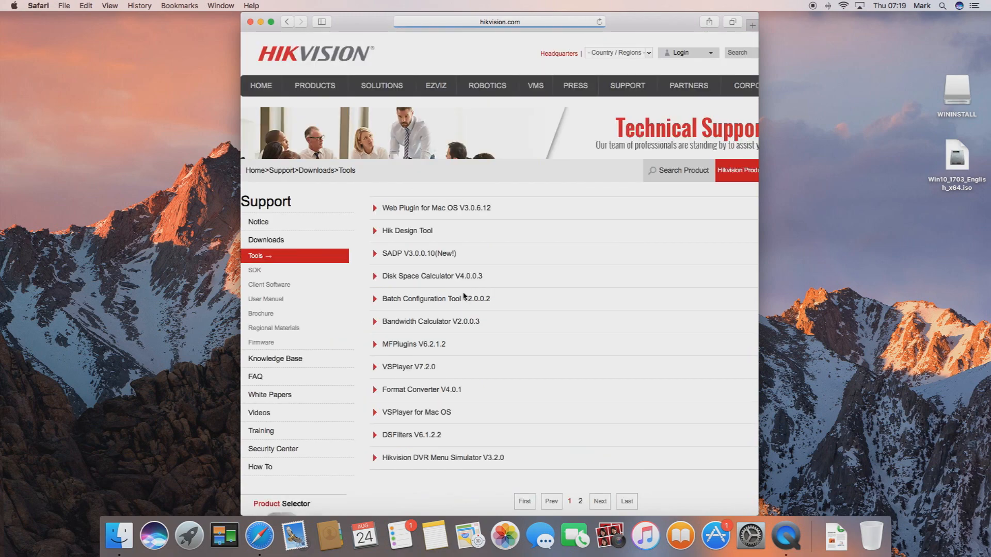
mouse_move(435, 298)
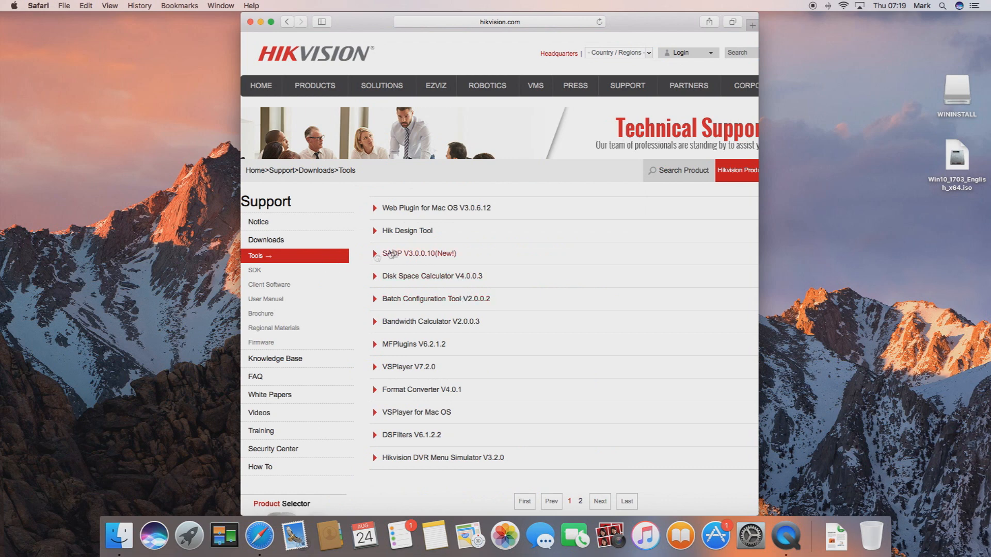
click(418, 254)
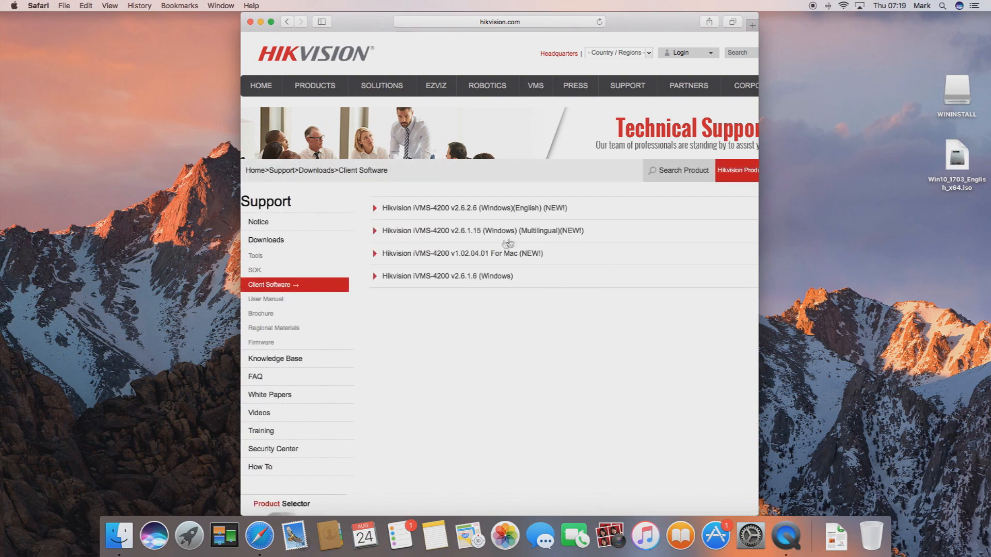
click(468, 253)
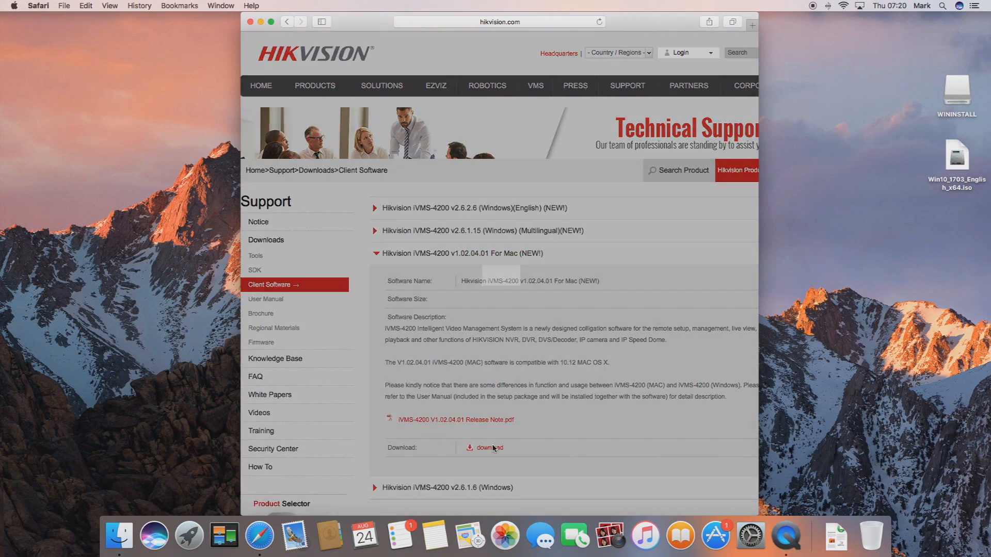
click(490, 447)
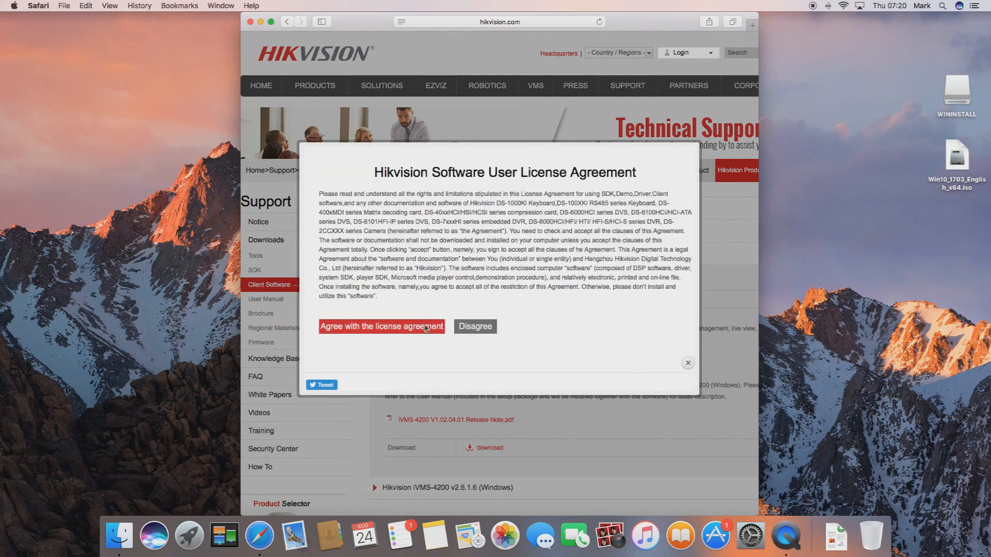
click(381, 326)
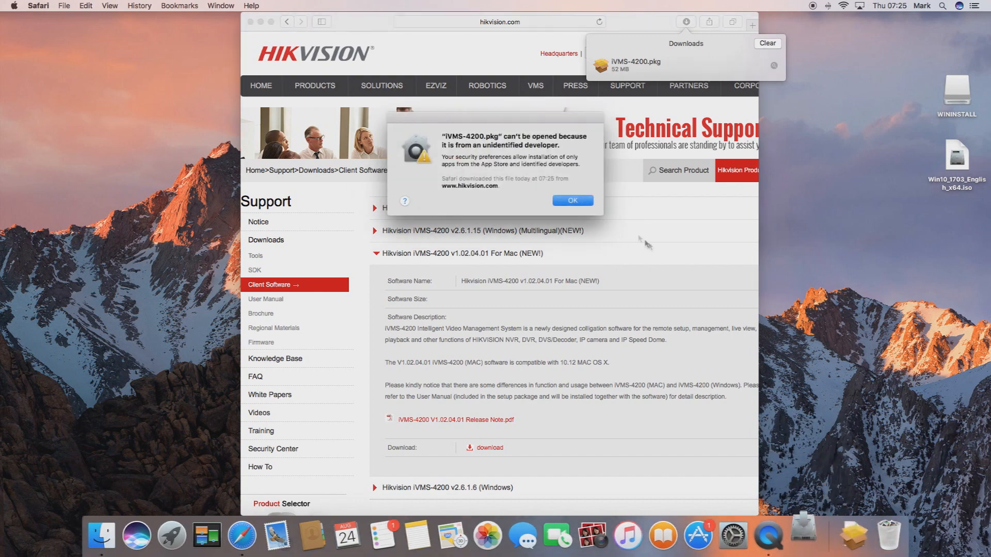
Dismiss the warning and use Security & Privacy's Open Anyway to unblock the iVMS-4200 package
click(570, 200)
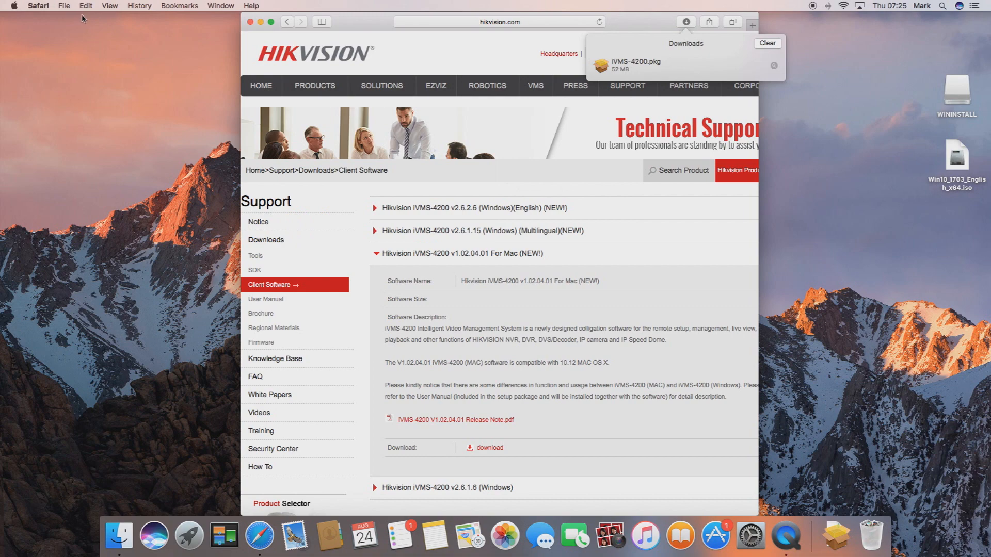
click(12, 6)
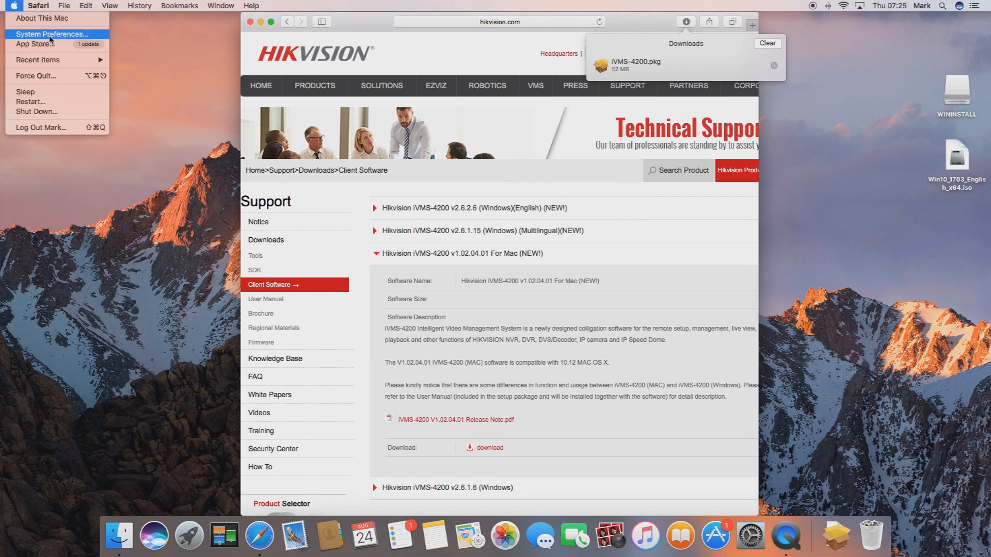
click(52, 34)
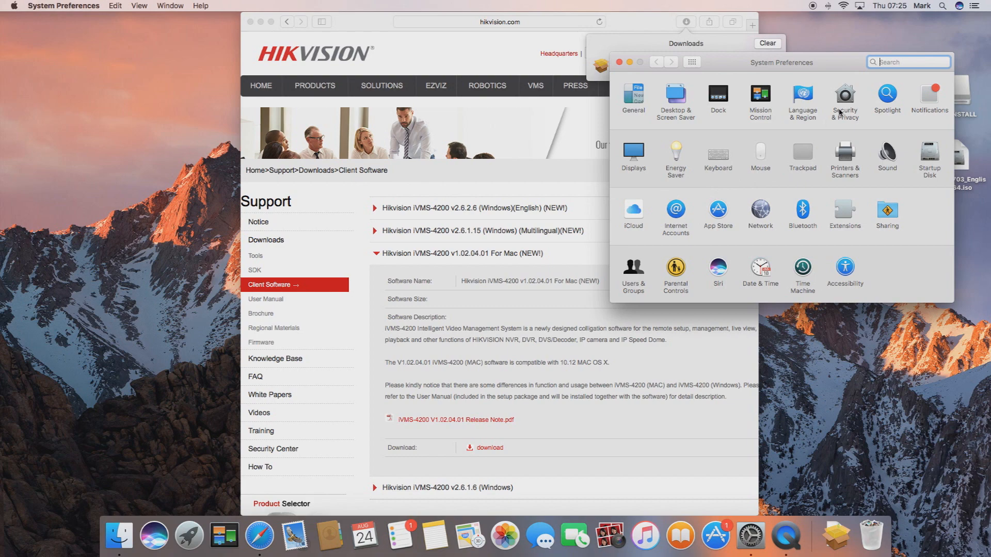
click(844, 98)
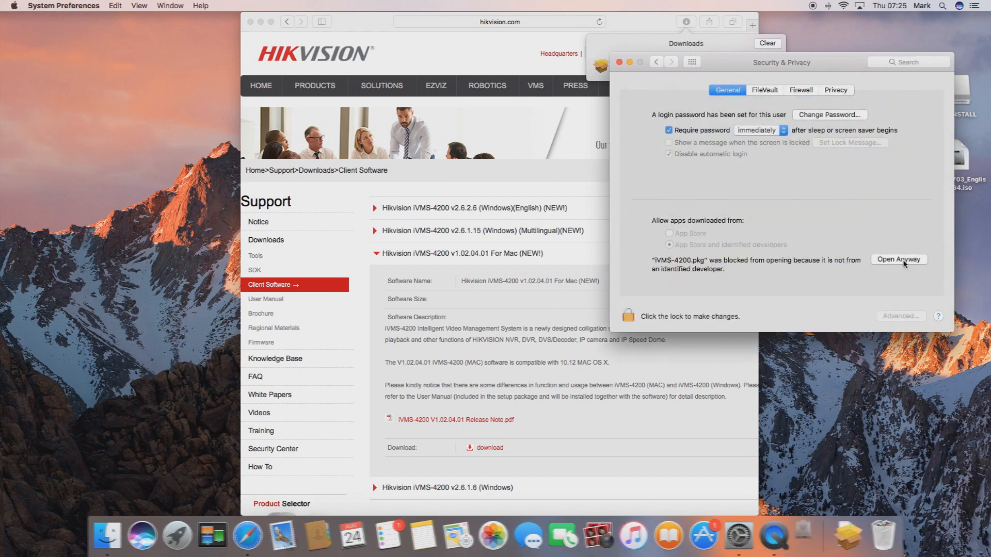
click(897, 259)
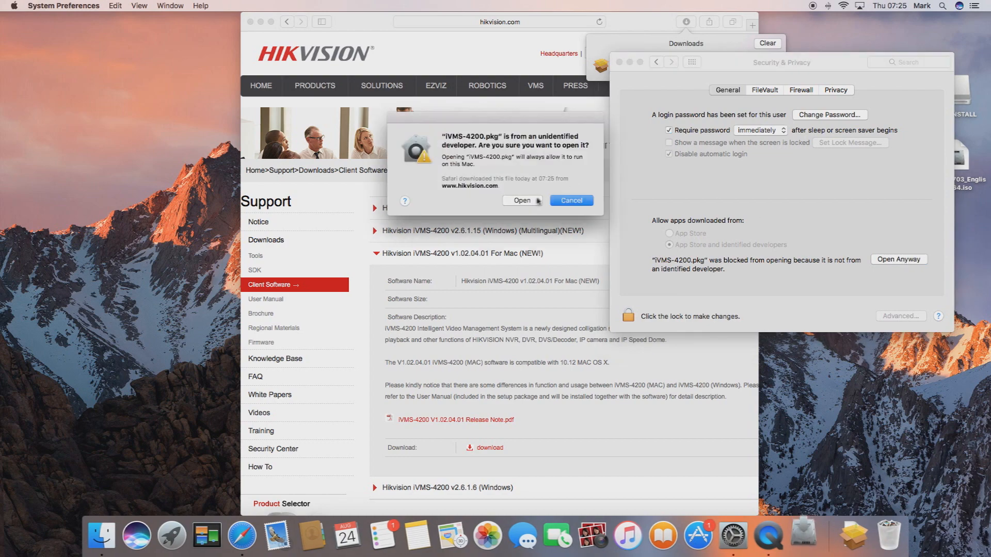
click(520, 200)
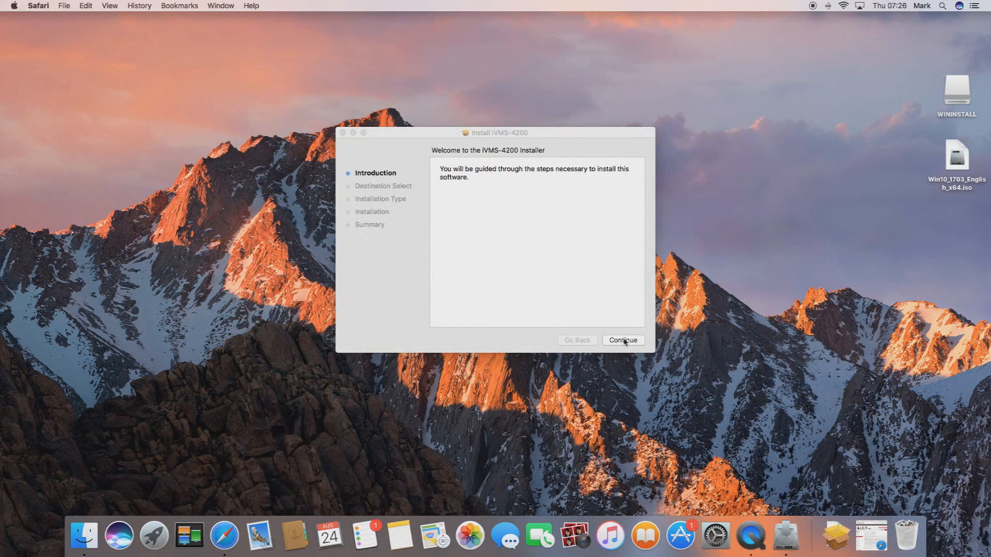
Run the iVMS-4200 installer, authorising with the account password, and close it when done
click(622, 340)
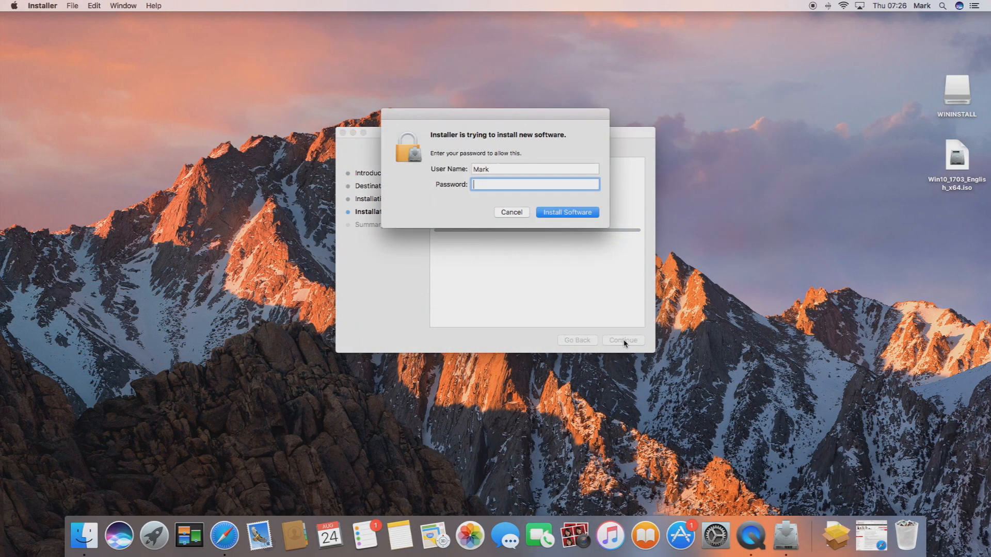
text(••••)
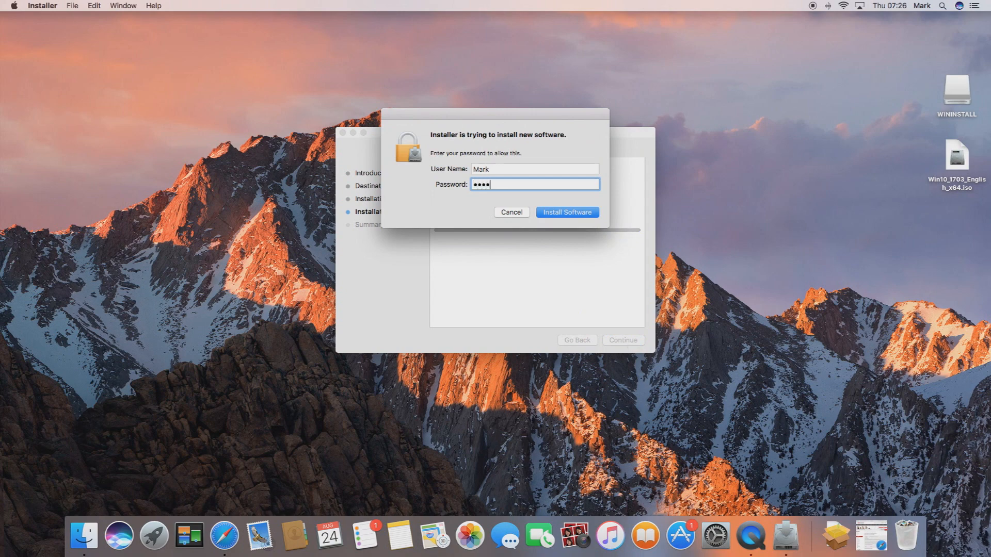
click(567, 211)
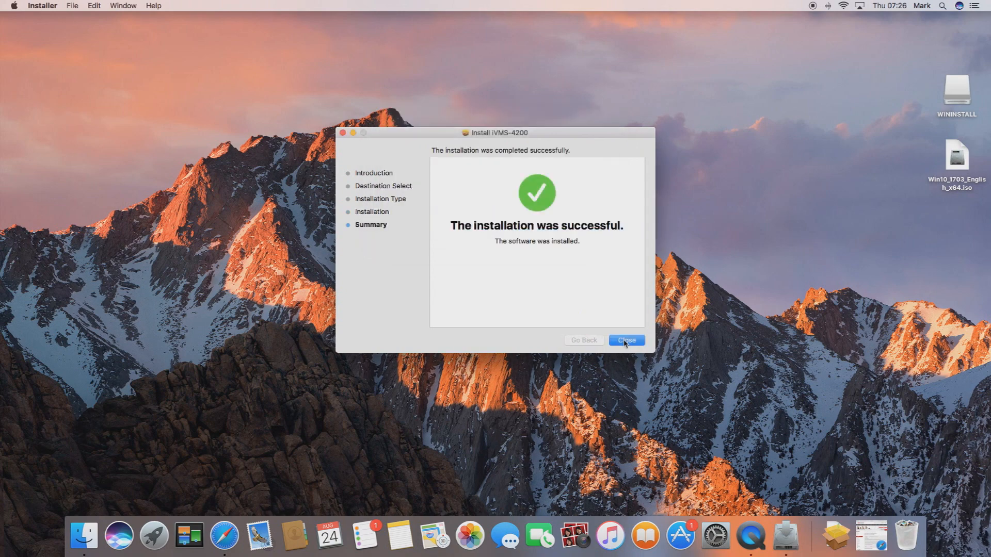
click(625, 339)
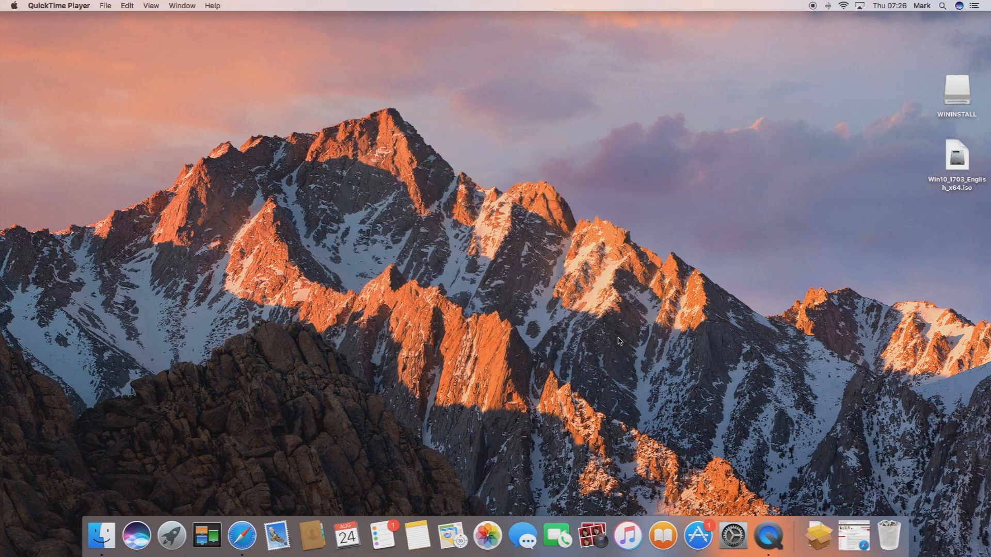
Find ivms-4200 in Spotlight and launch the application
click(941, 6)
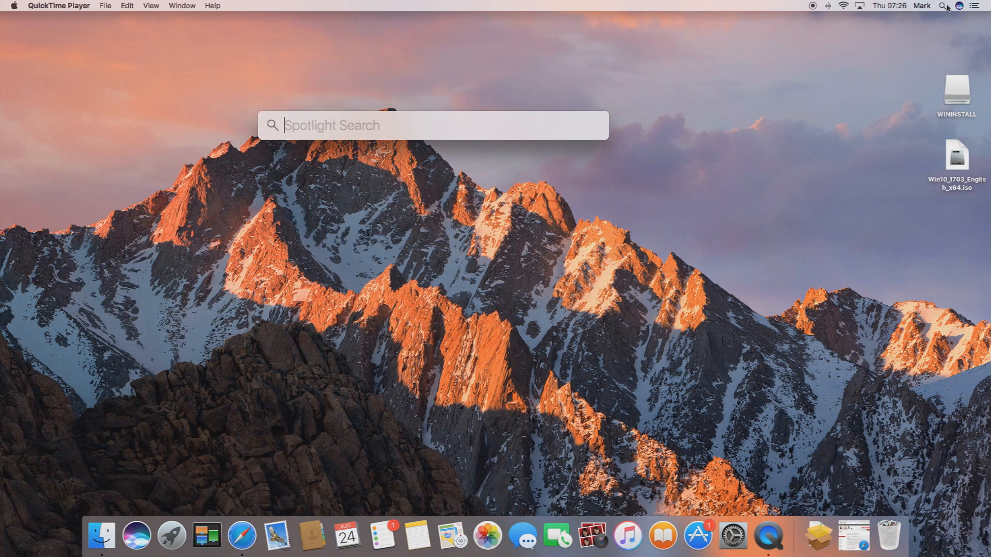
text(ivms-4200)
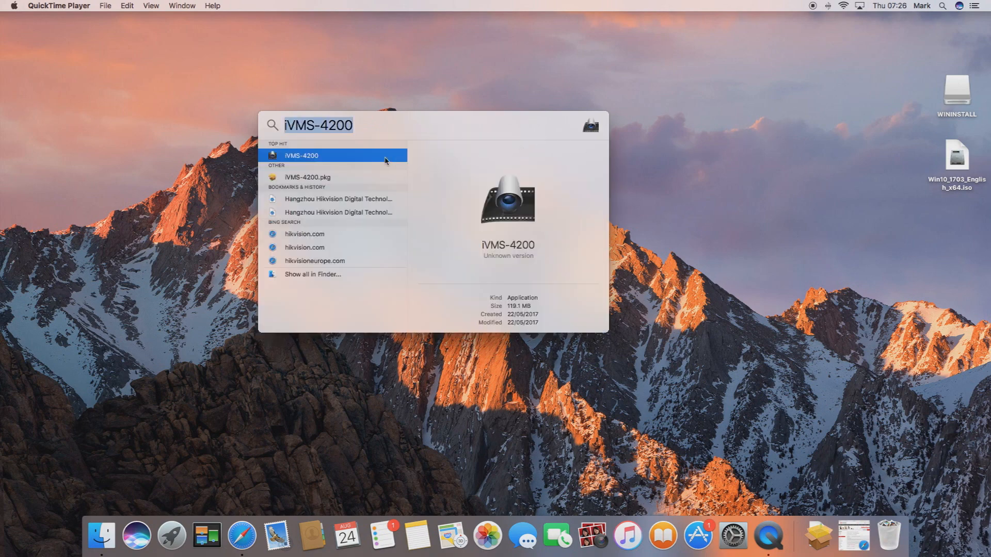
key(Escape)
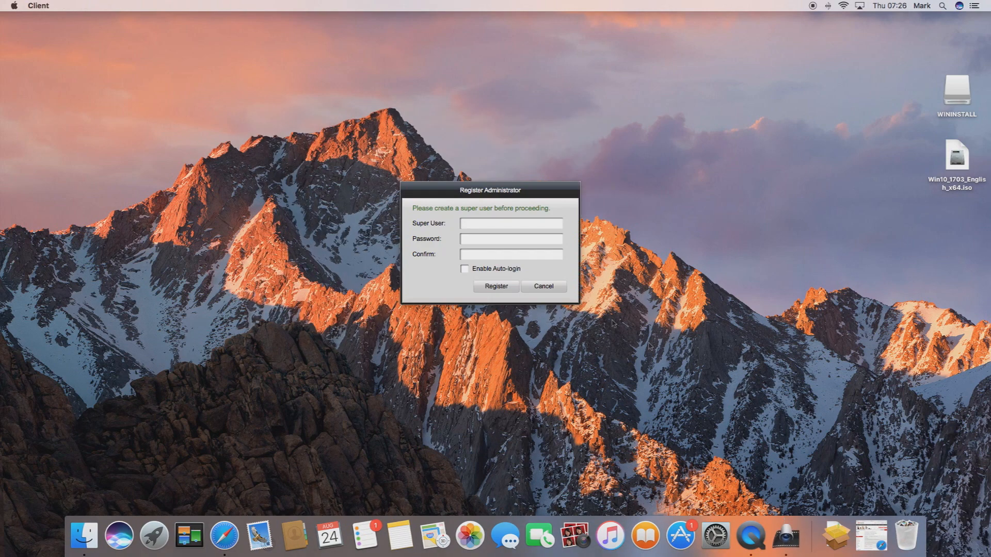
Register a super user named admin with its password
click(511, 223)
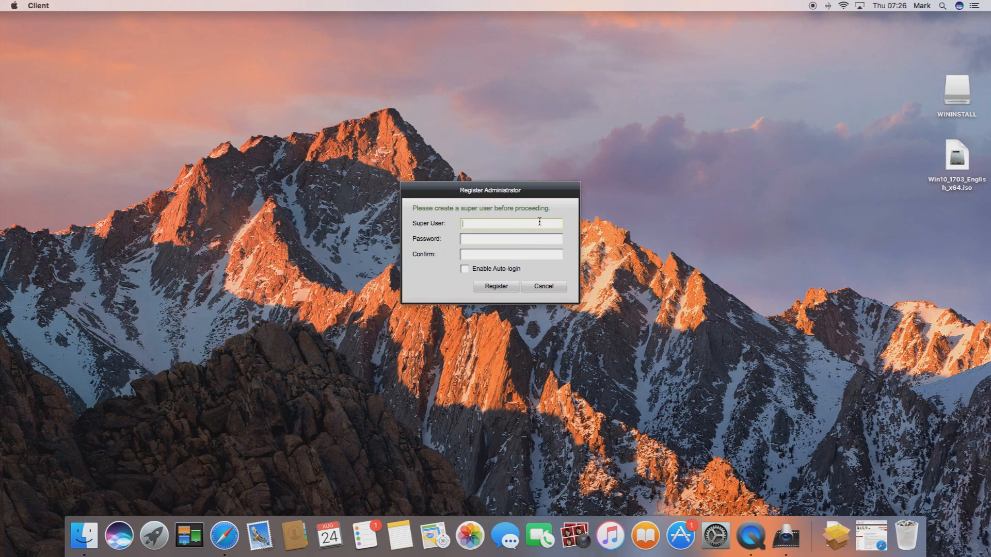
text(admin)
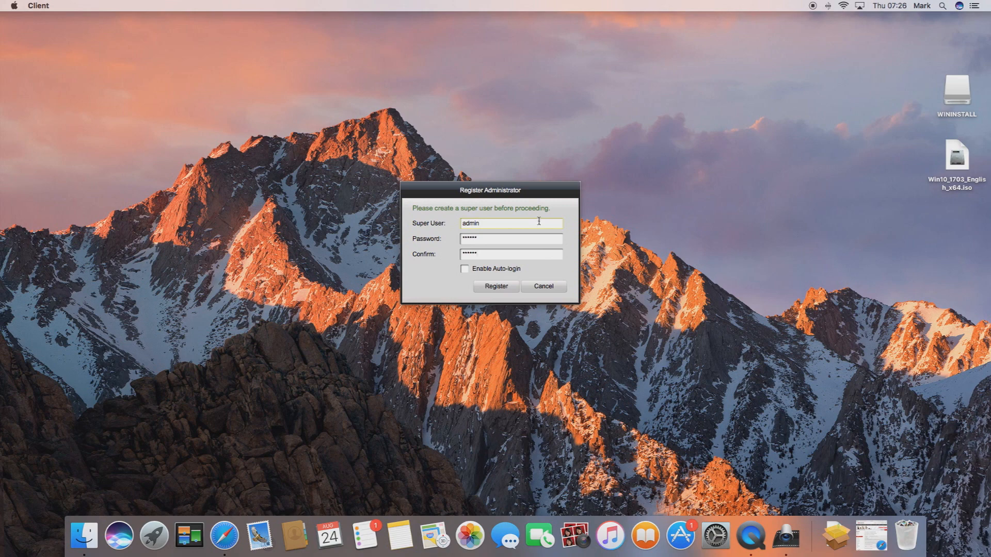
click(494, 286)
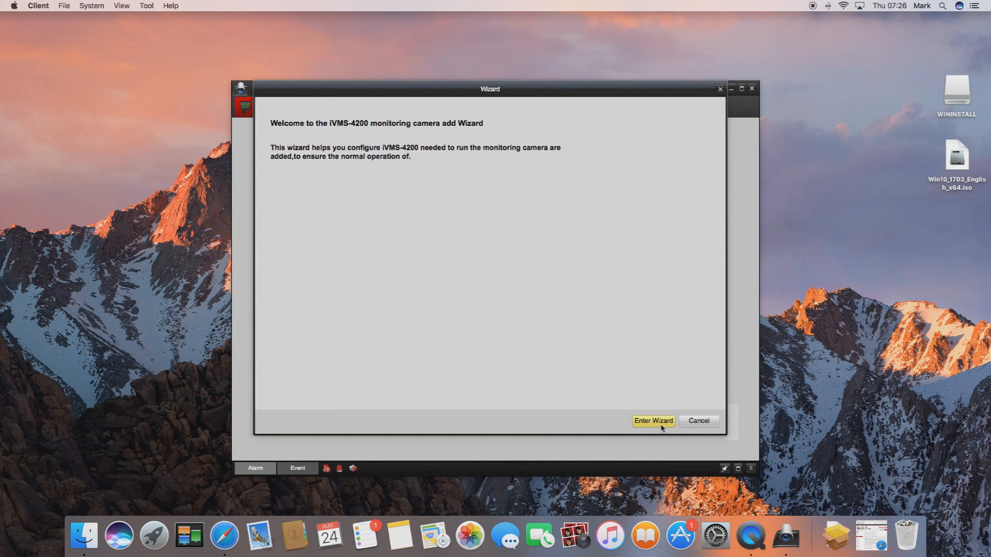
Start the add-device wizard and authorise it with the macOS account password
click(651, 421)
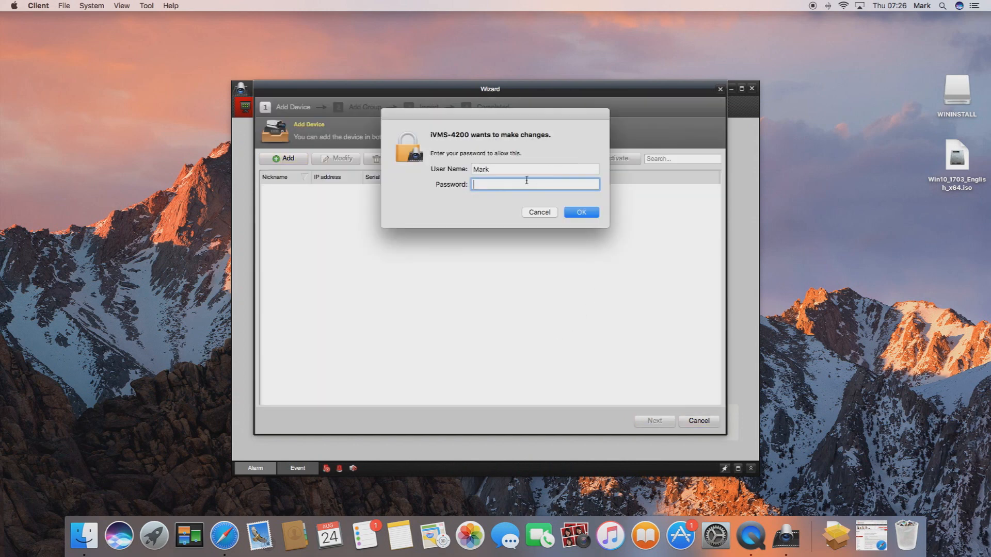
text(•)
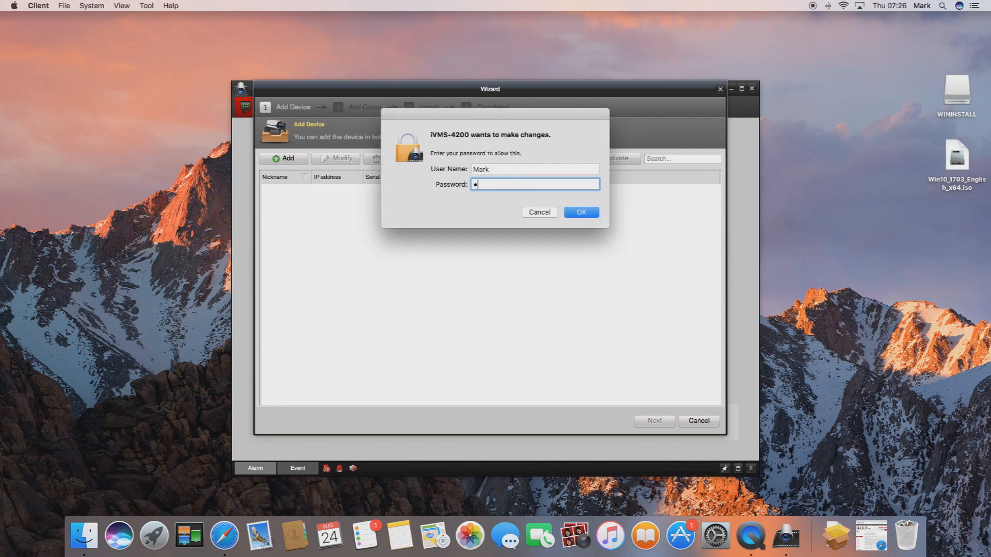
text(•)
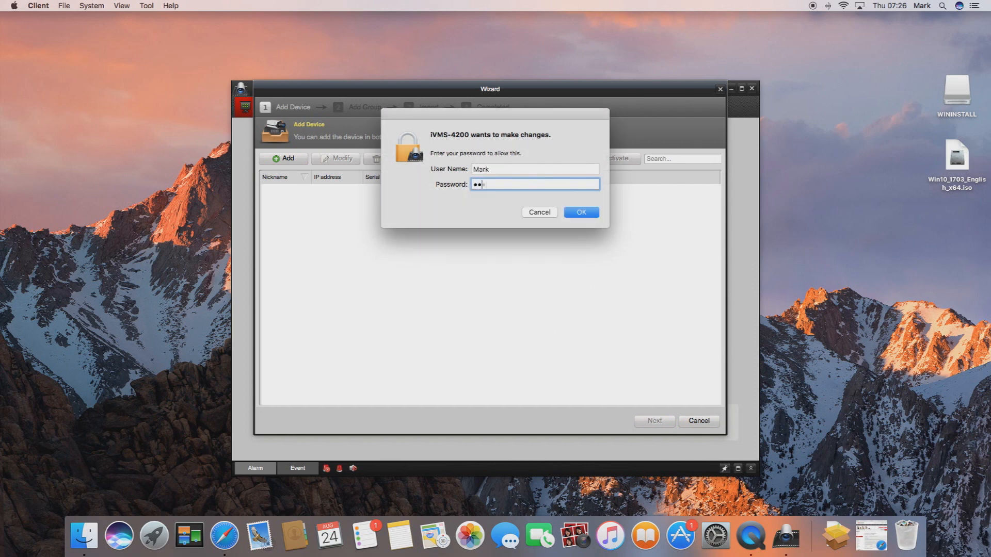
text(••)
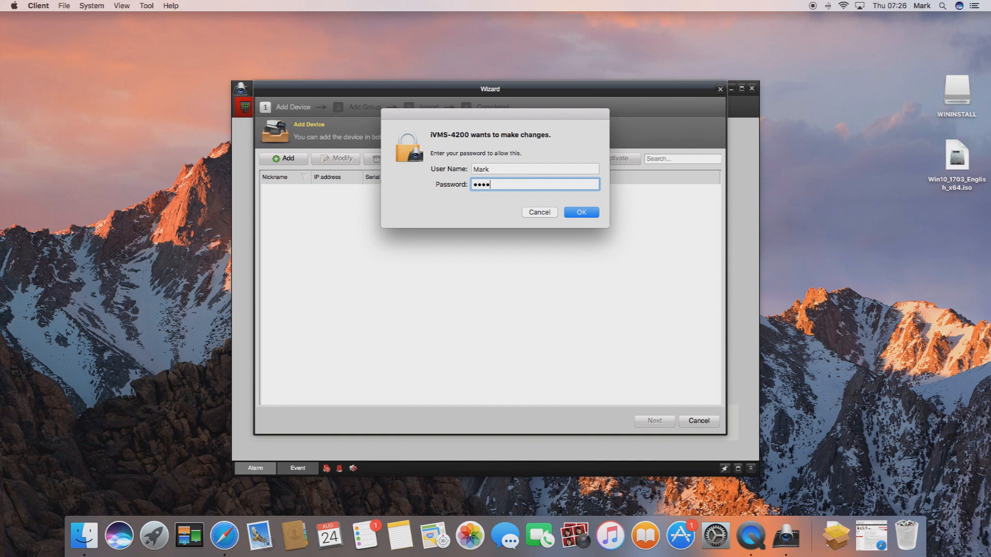
click(579, 212)
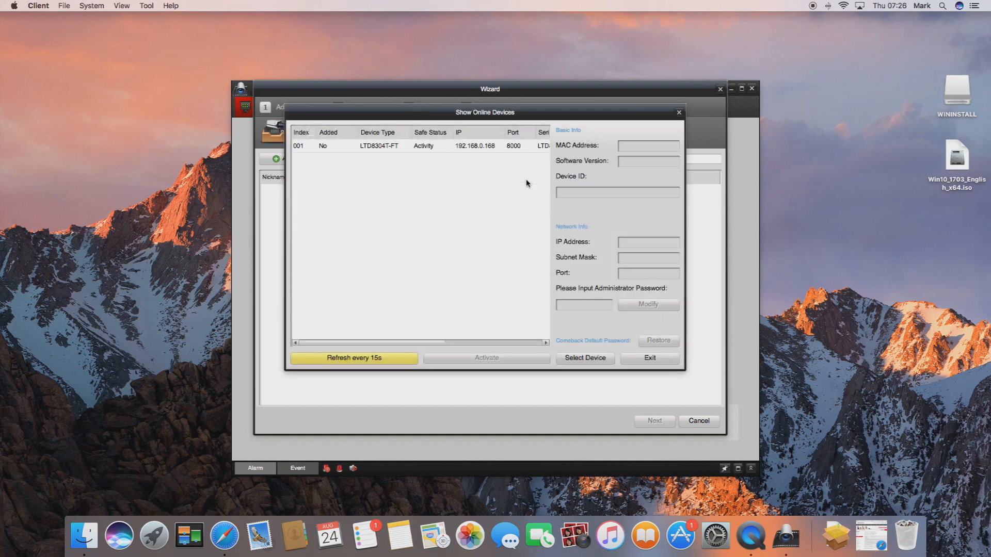
mouse_move(519, 178)
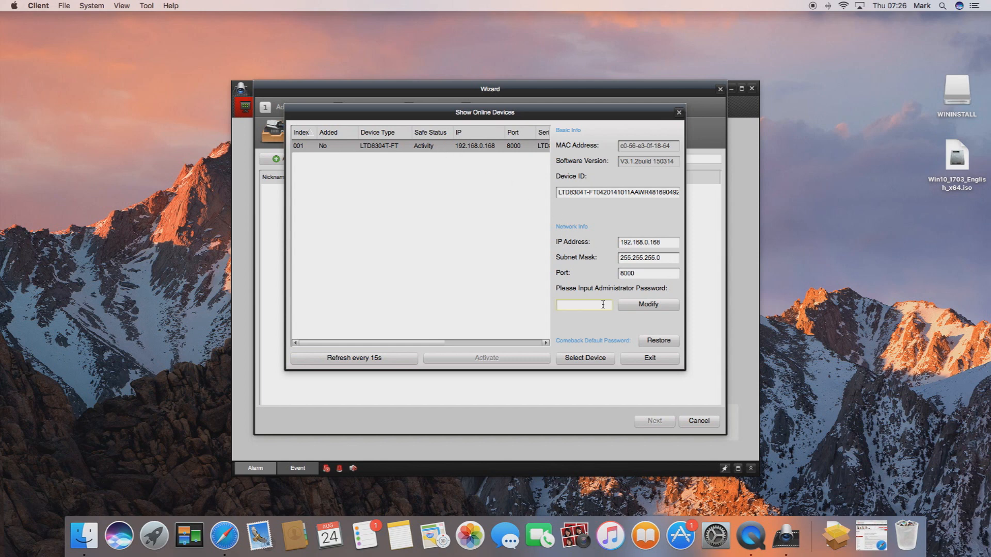
Select the discovered LTD8304T-FT recorder and add it as device CCTV with user admin
click(584, 358)
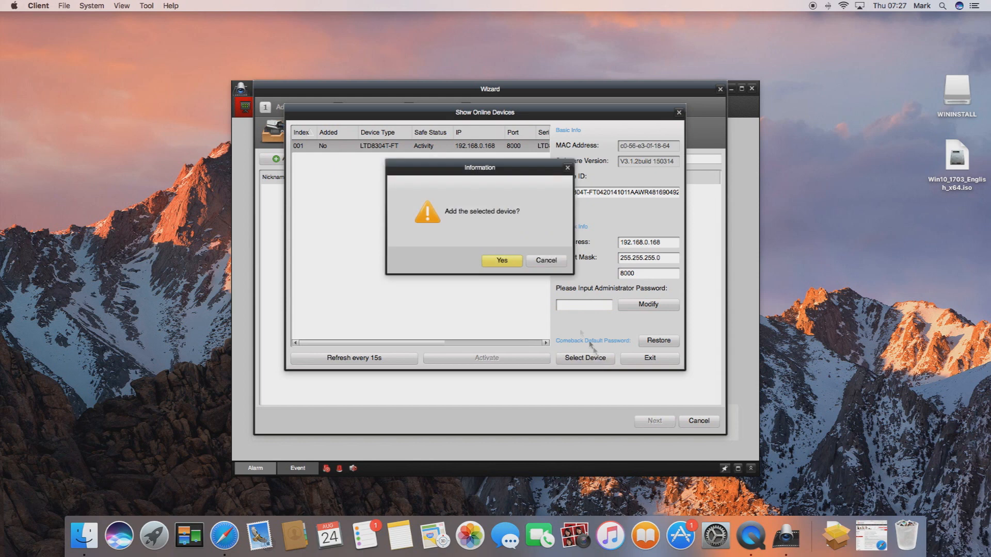
click(501, 260)
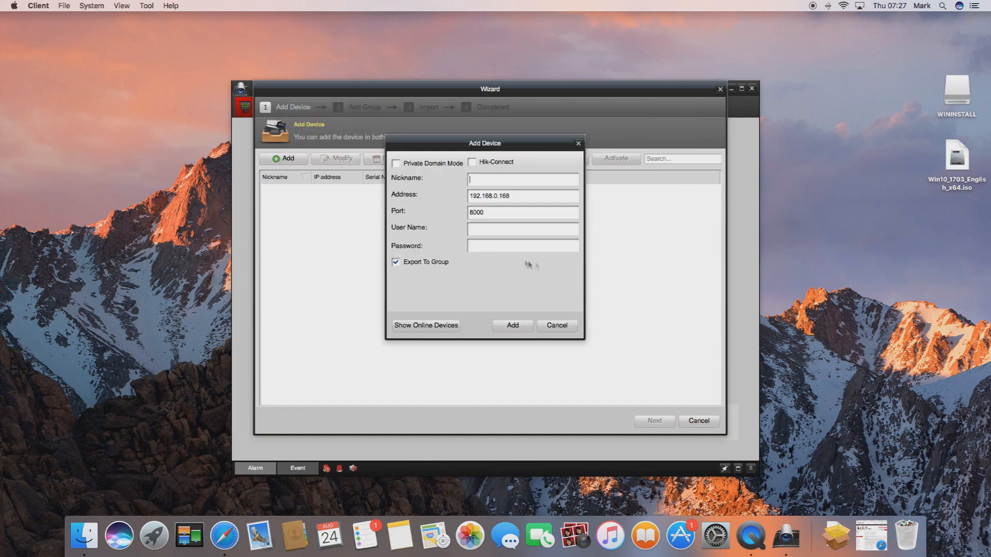
text(CCTV)
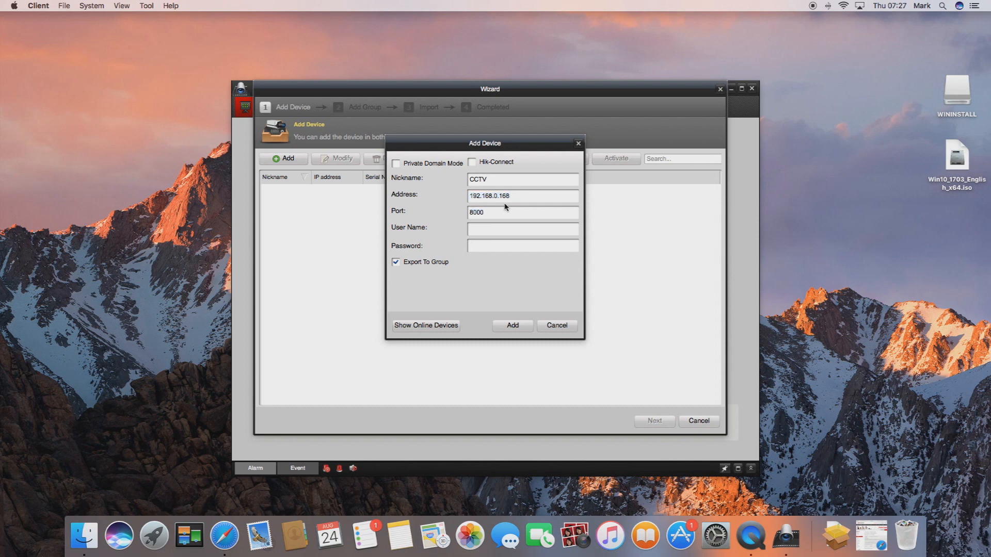
text(admin)
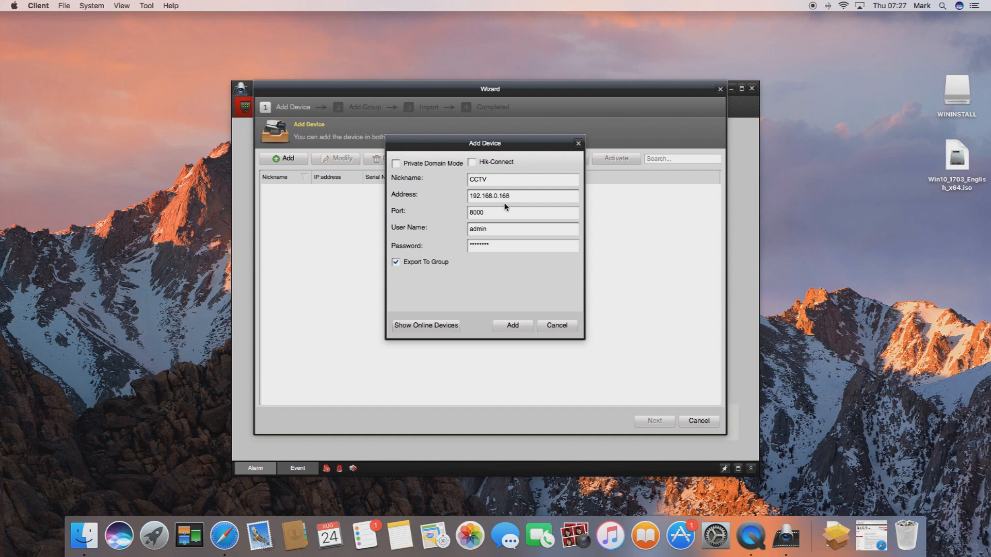
mouse_move(557, 325)
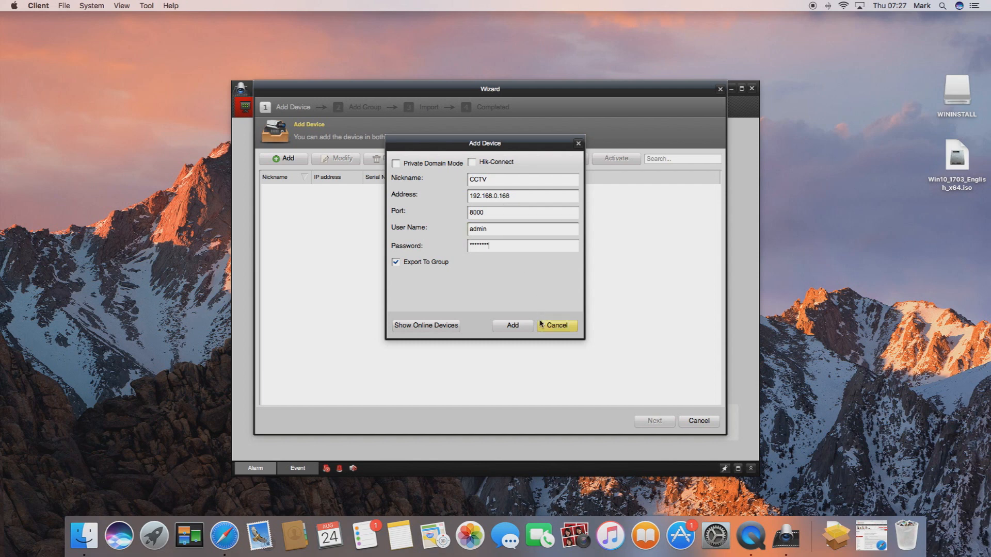
mouse_move(512, 325)
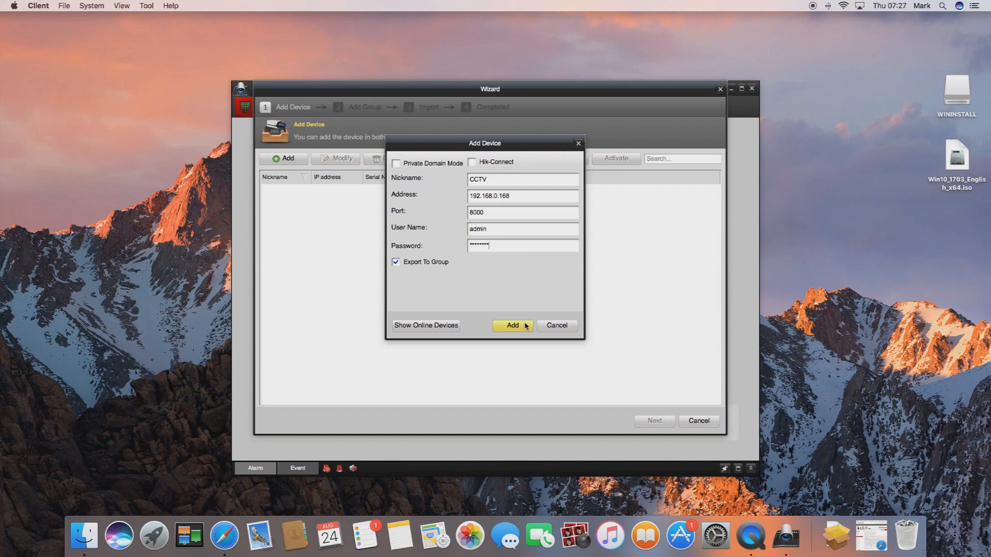
click(512, 326)
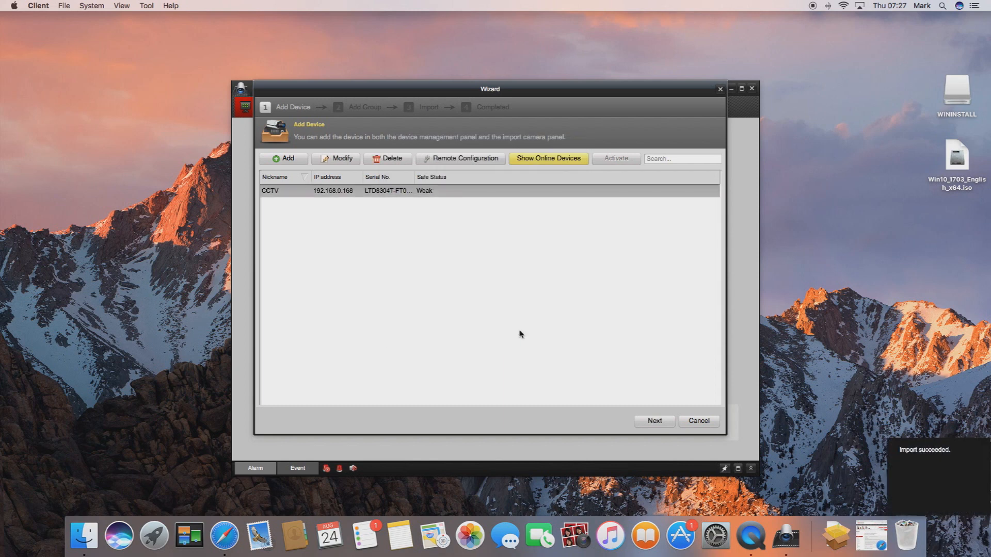
mouse_move(606, 258)
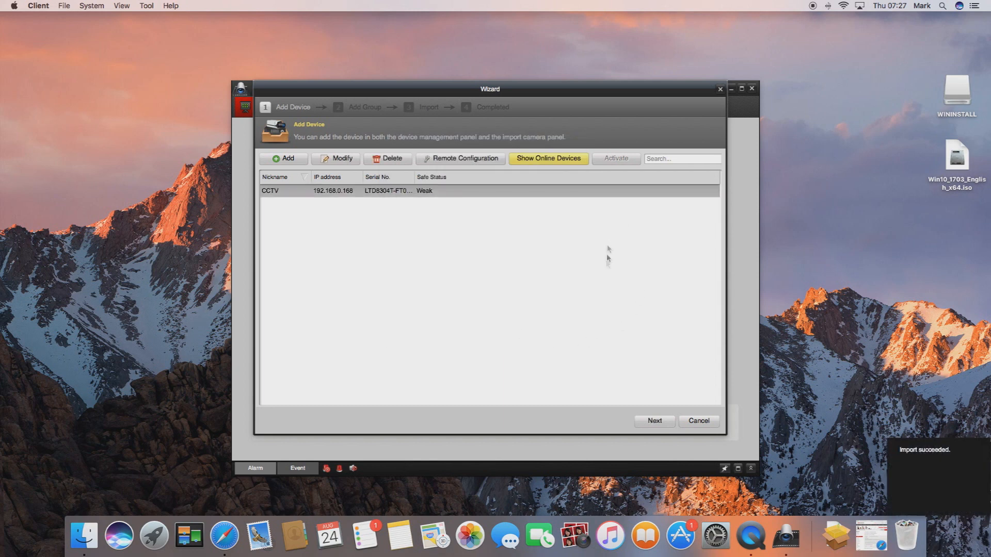
Import all CCTV camera channels (Camera01–04) into the group and finish the wizard
click(653, 421)
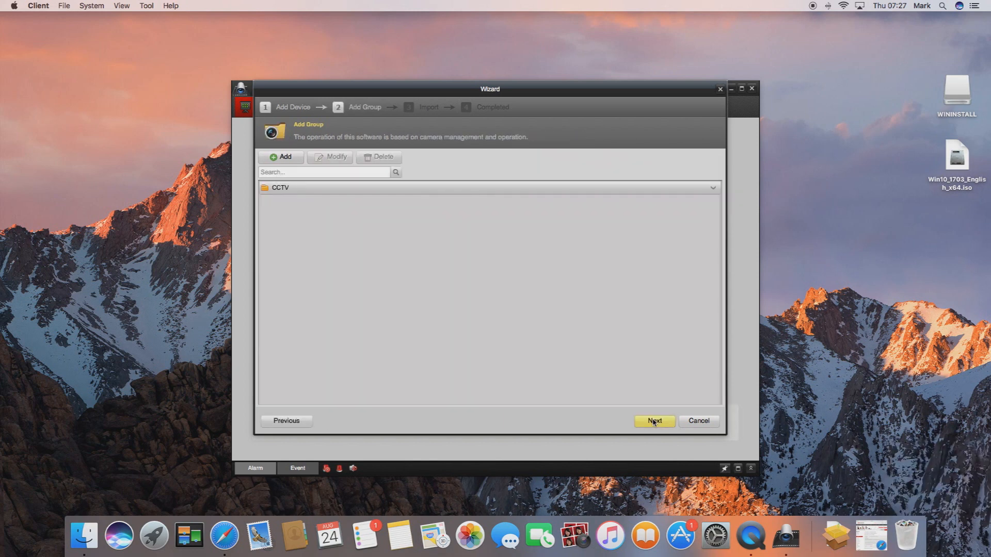
click(712, 187)
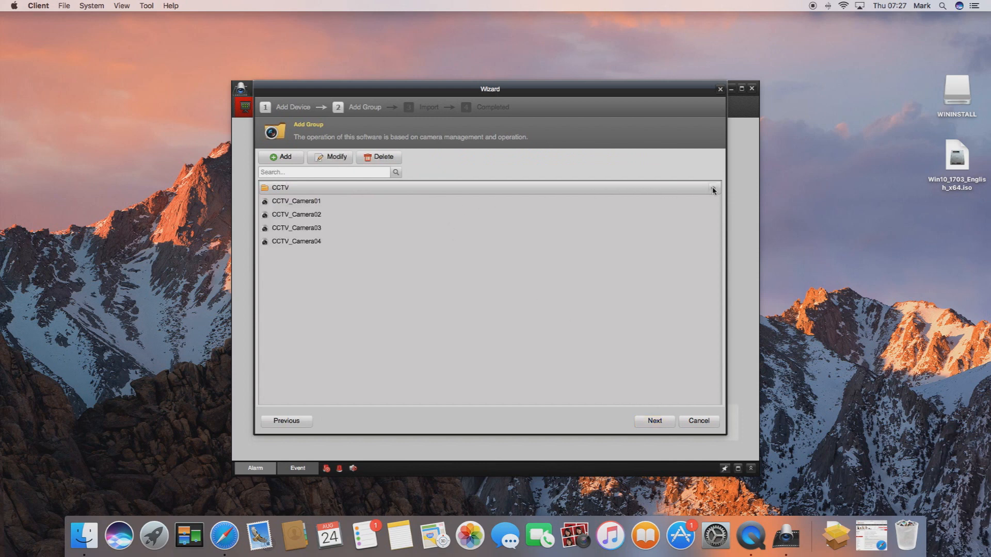
click(653, 421)
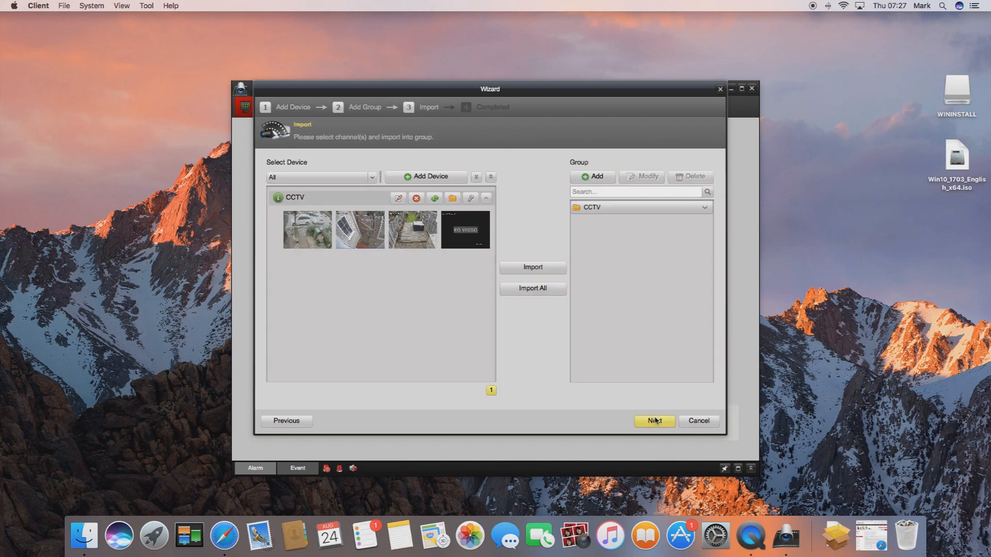
click(360, 229)
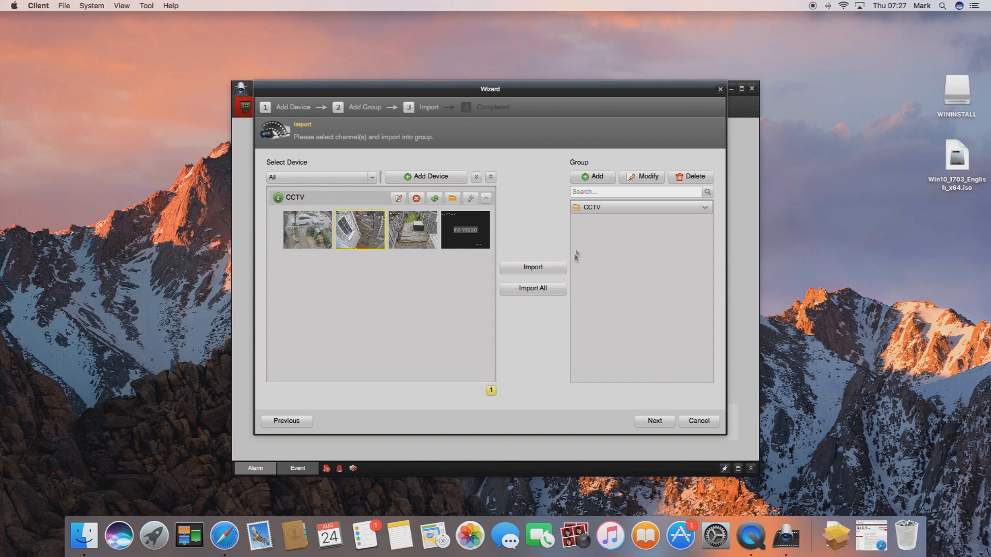
click(532, 288)
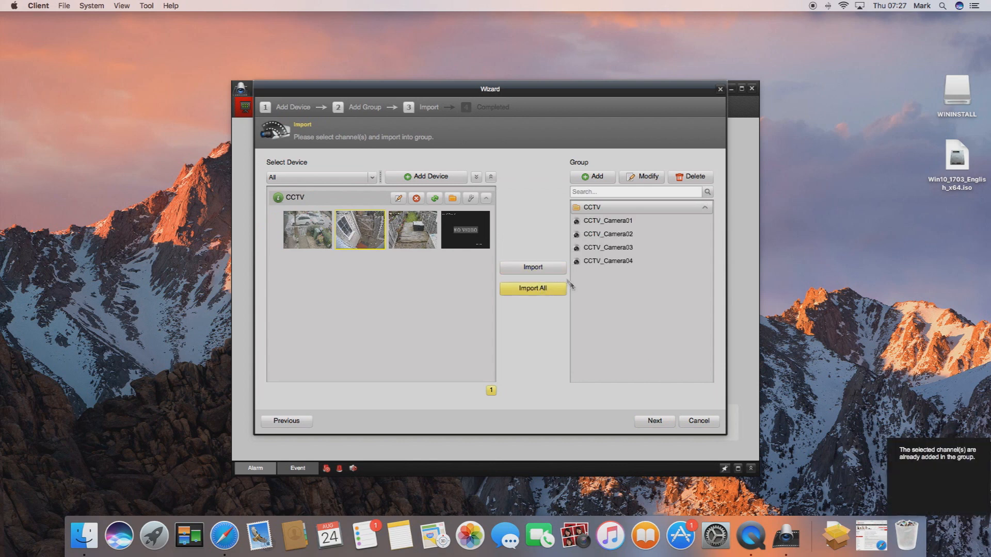
click(654, 421)
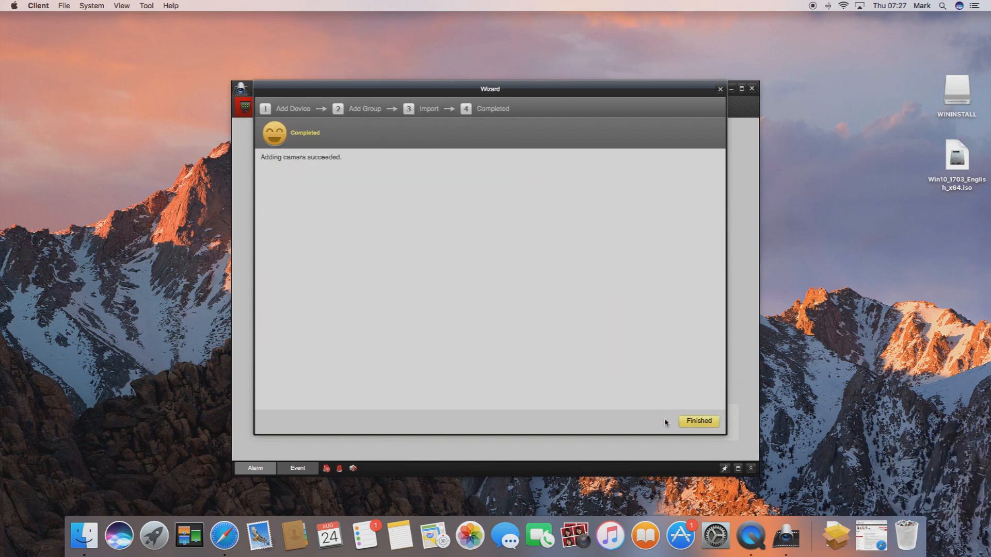
click(698, 421)
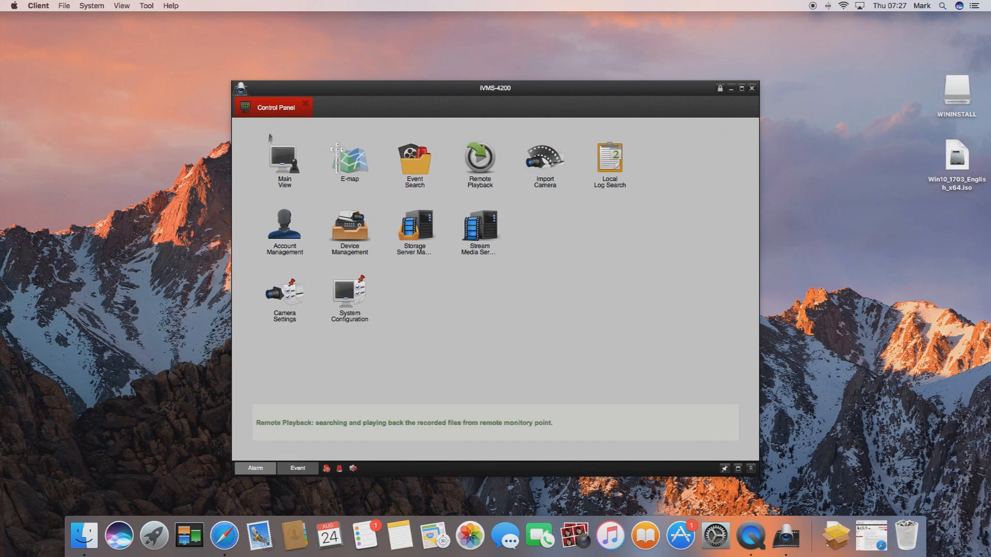
click(283, 158)
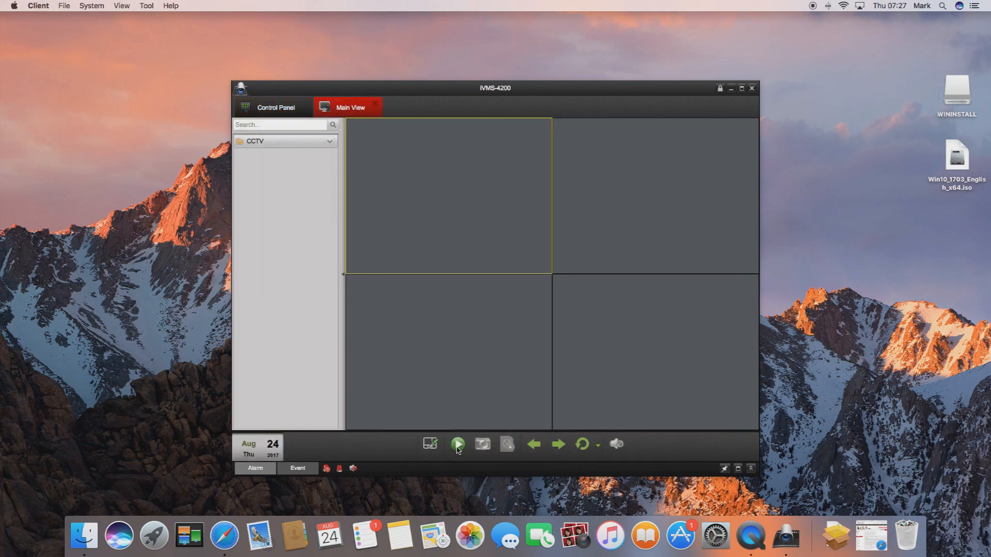
click(457, 444)
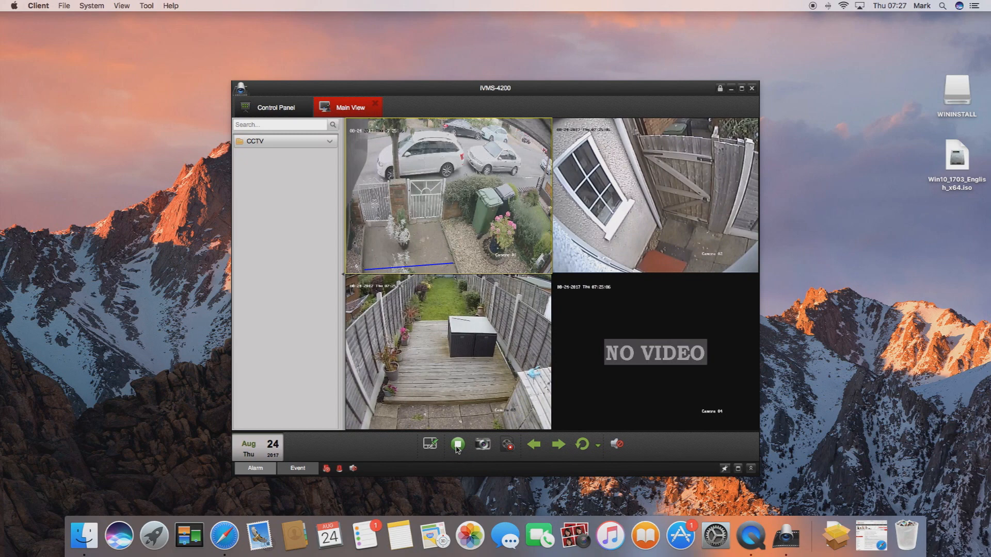
click(456, 444)
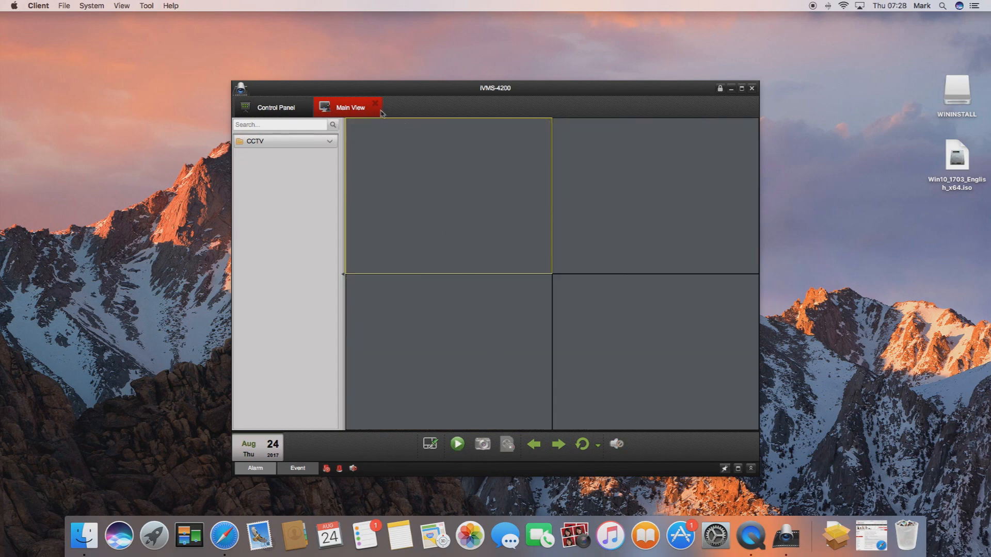
click(275, 107)
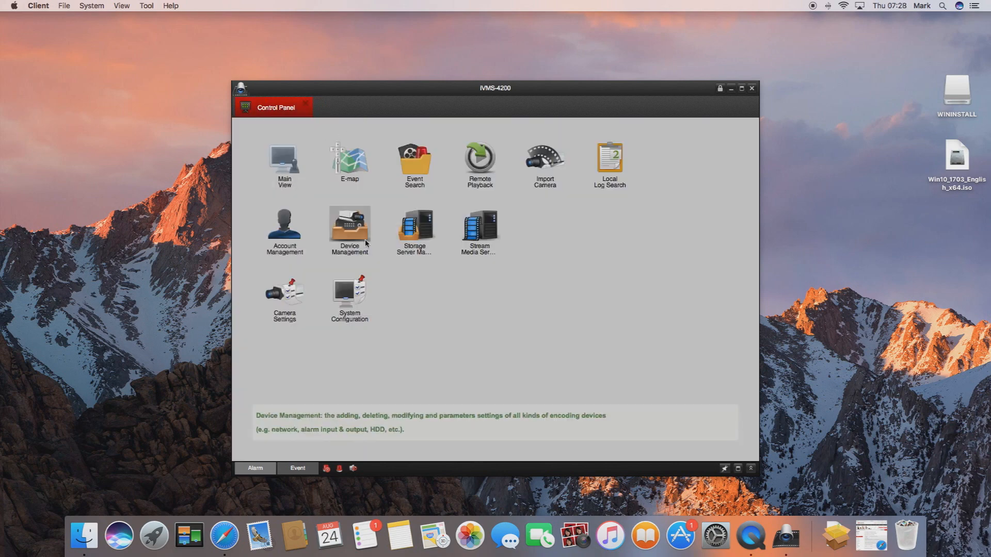
In Device Management, add a remote device nicknamed Alliance CCTV with its address and admin credentials, exported to a group
click(349, 224)
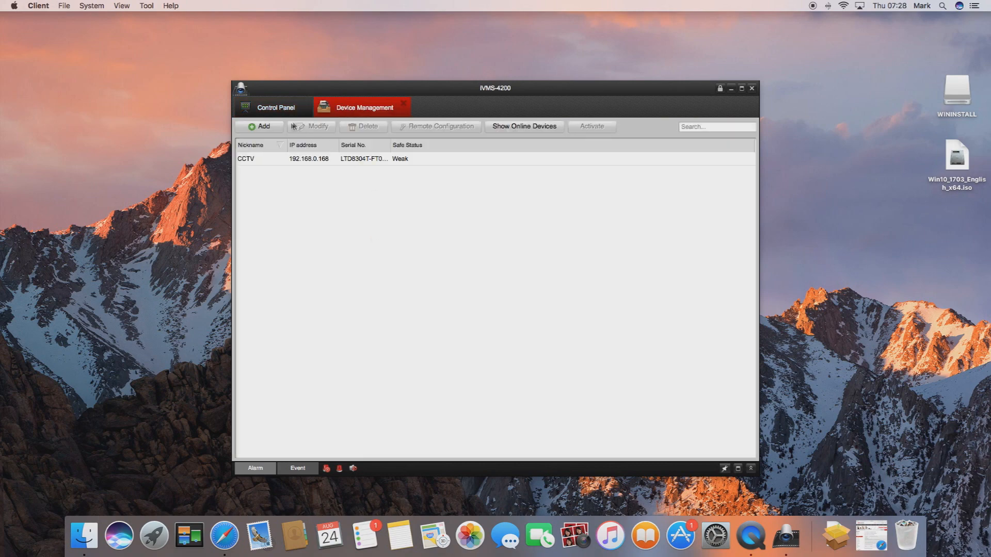
click(260, 126)
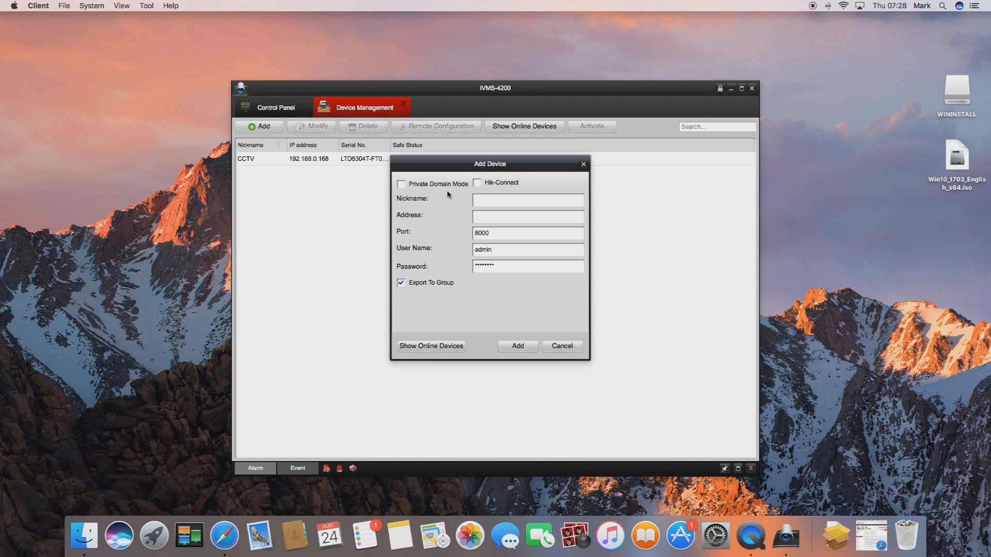
text(Alliance)
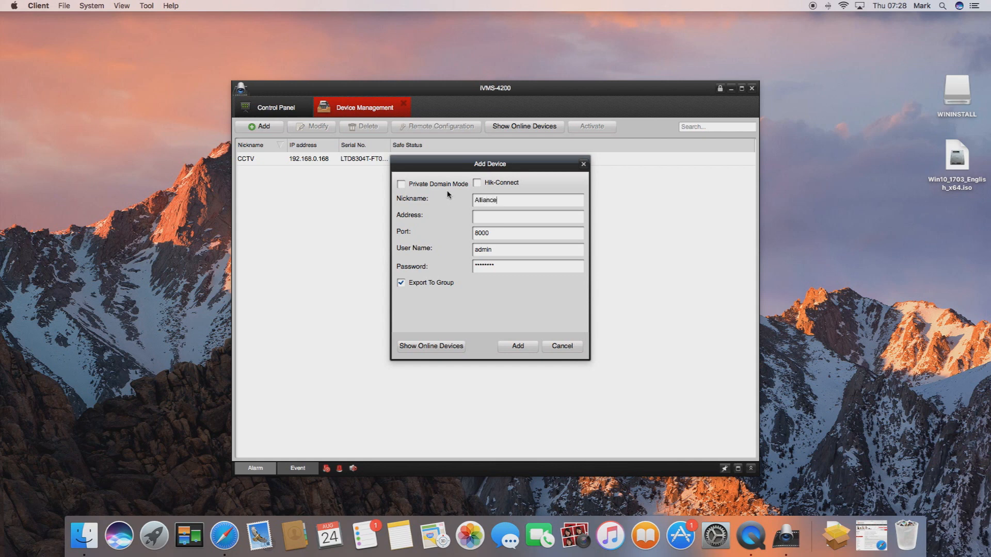
text(CCTV)
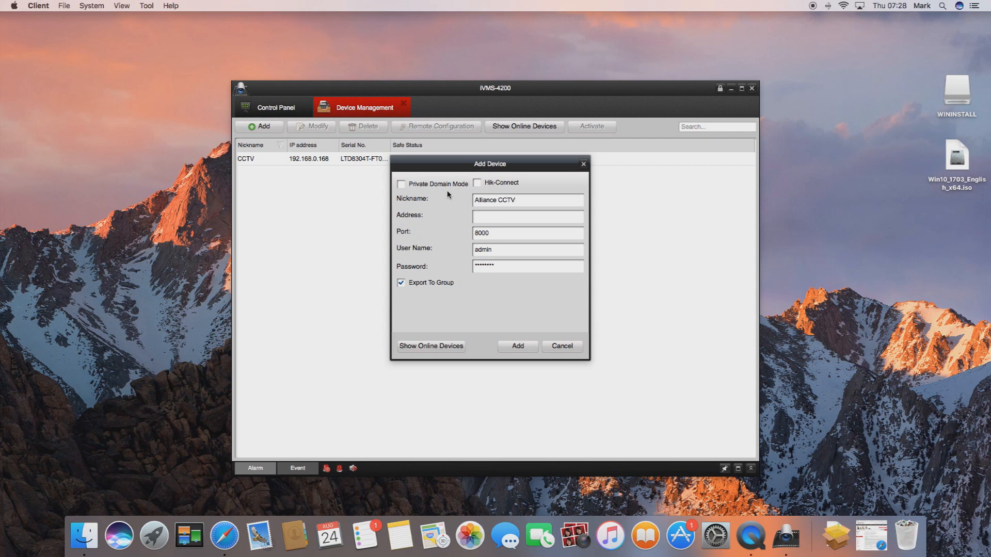
click(527, 217)
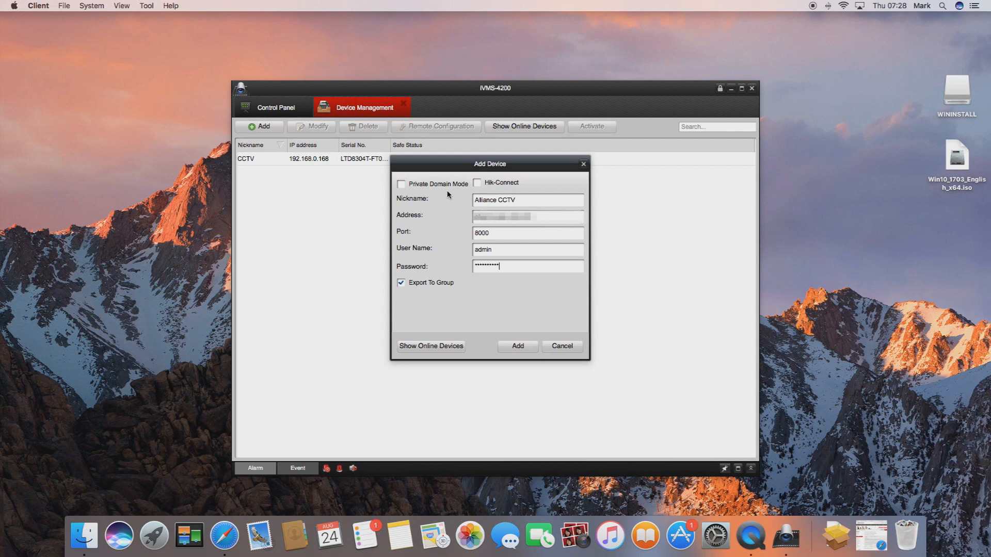
mouse_move(528, 325)
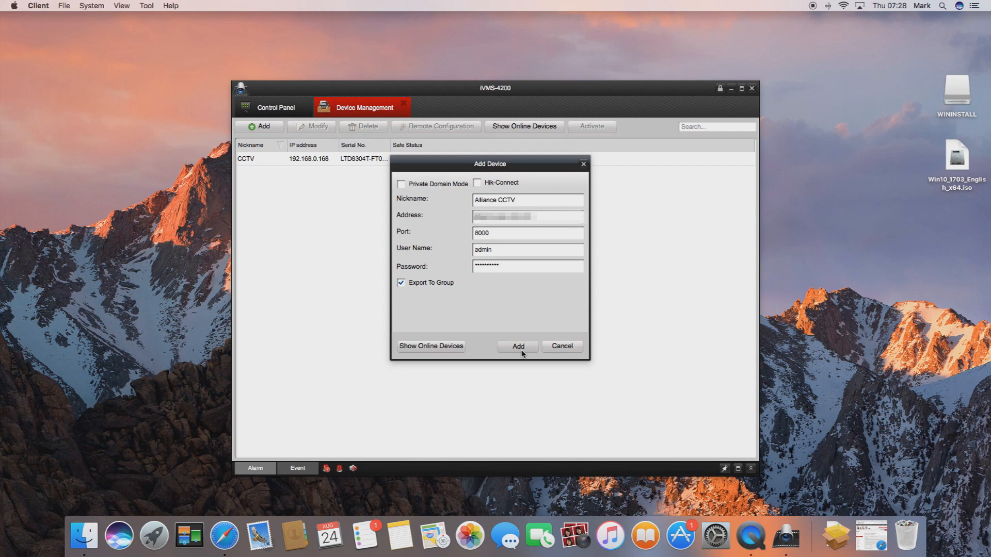
mouse_move(517, 347)
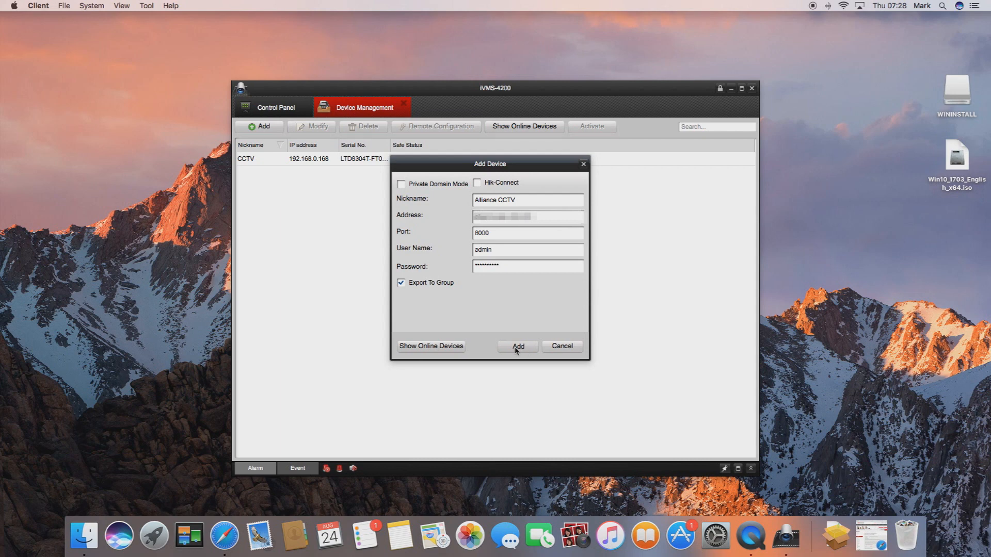
click(517, 347)
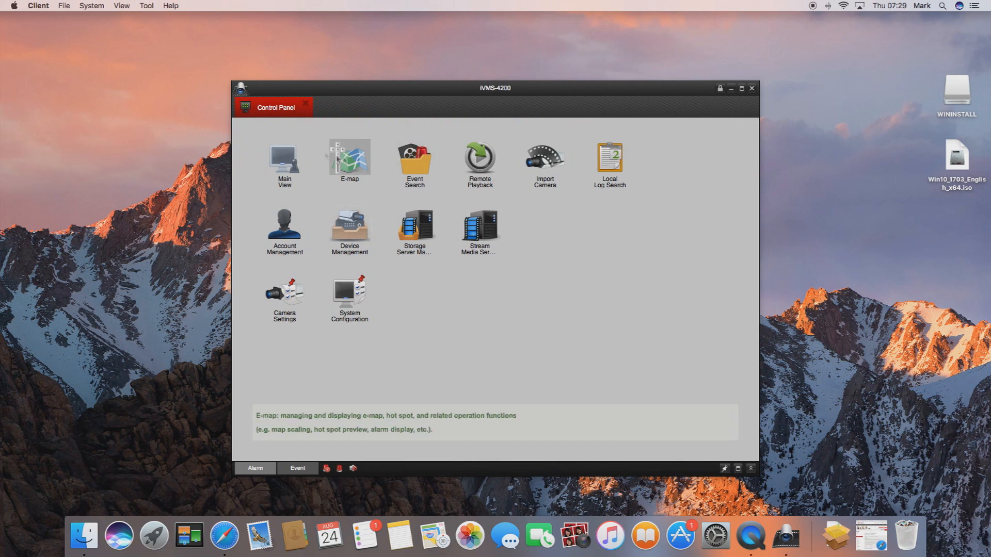
In Main View, start live view for all cameras and restore the multi-camera grid
click(284, 162)
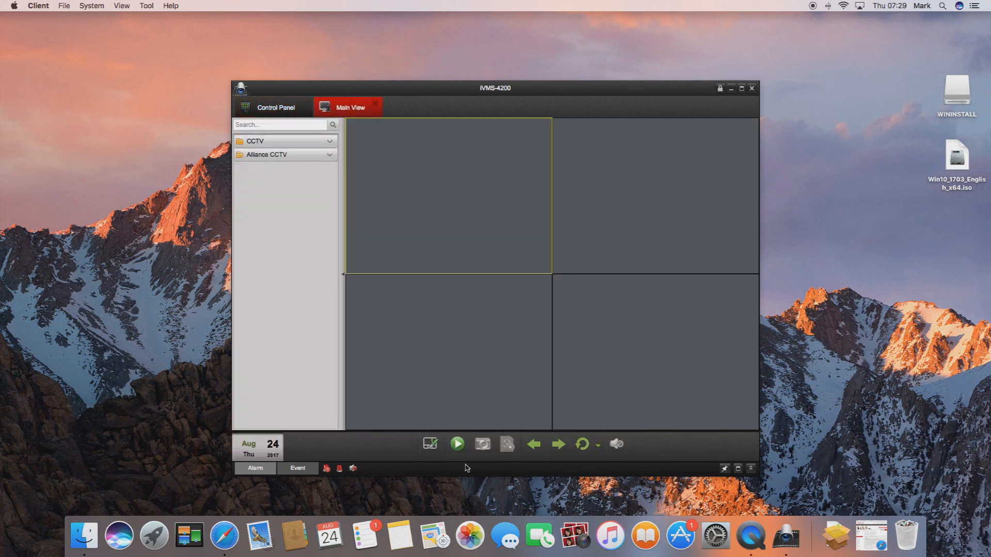
click(456, 444)
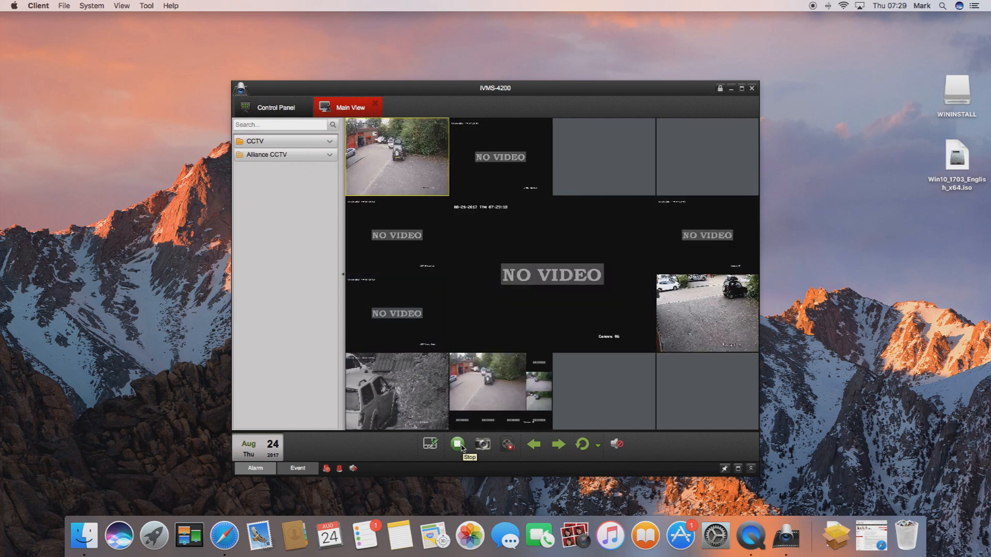
click(457, 444)
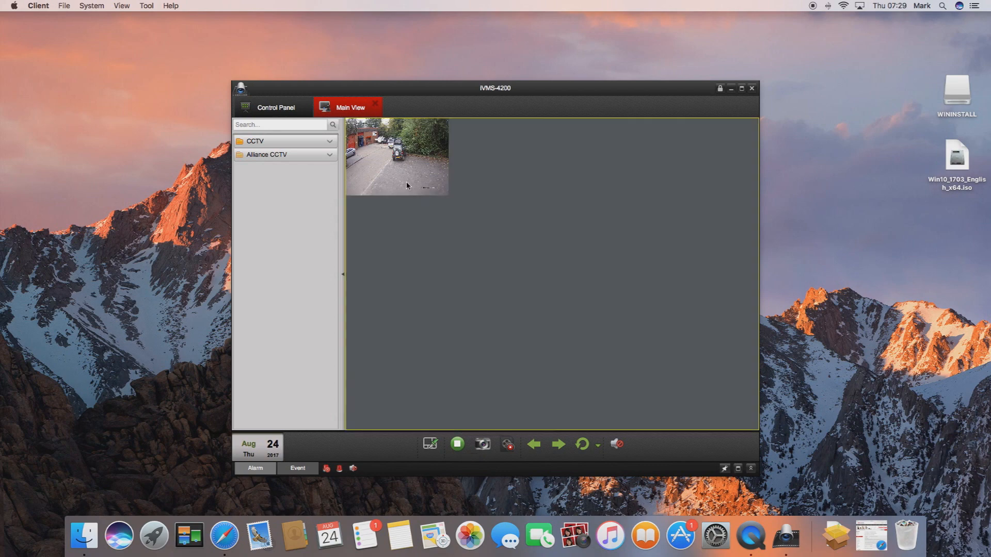
double_click(396, 157)
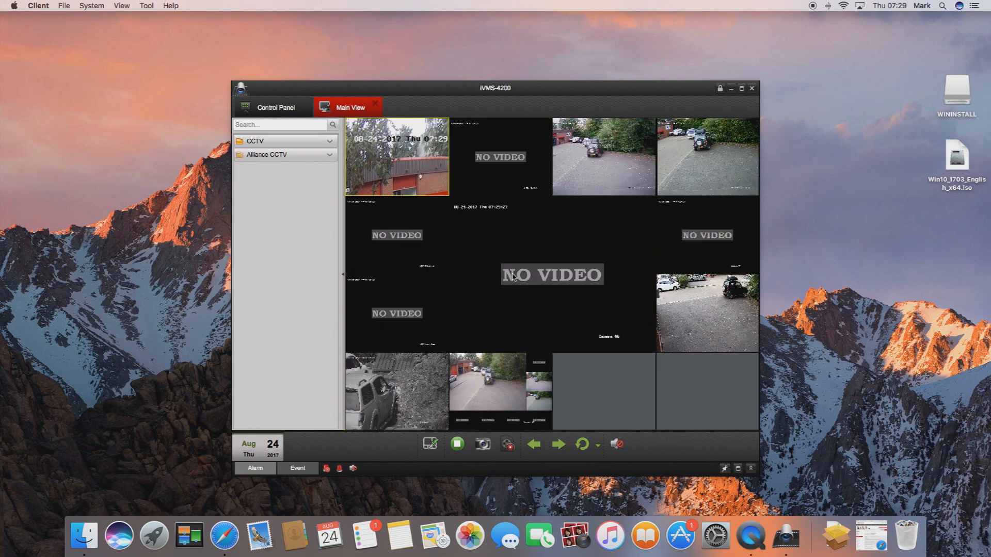
mouse_move(751, 251)
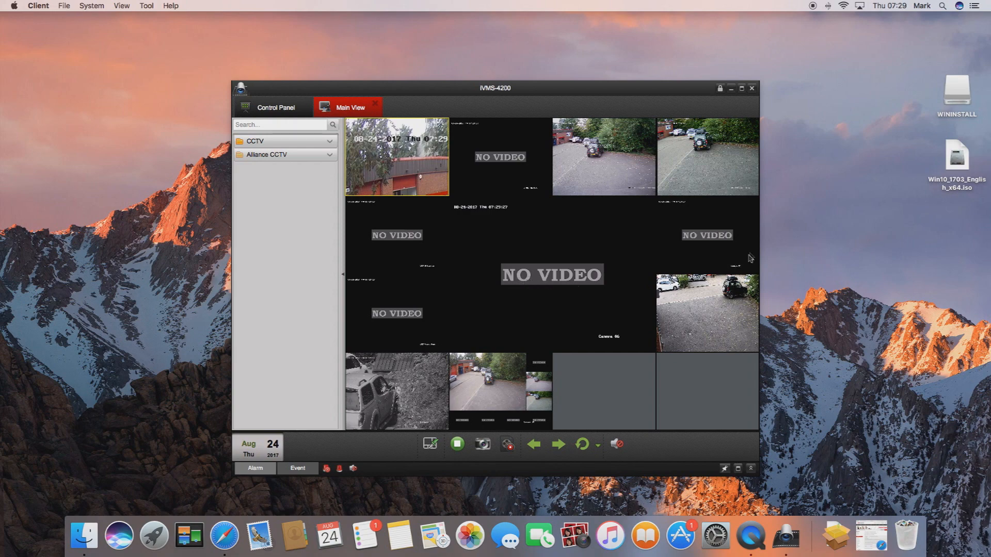
mouse_move(641, 186)
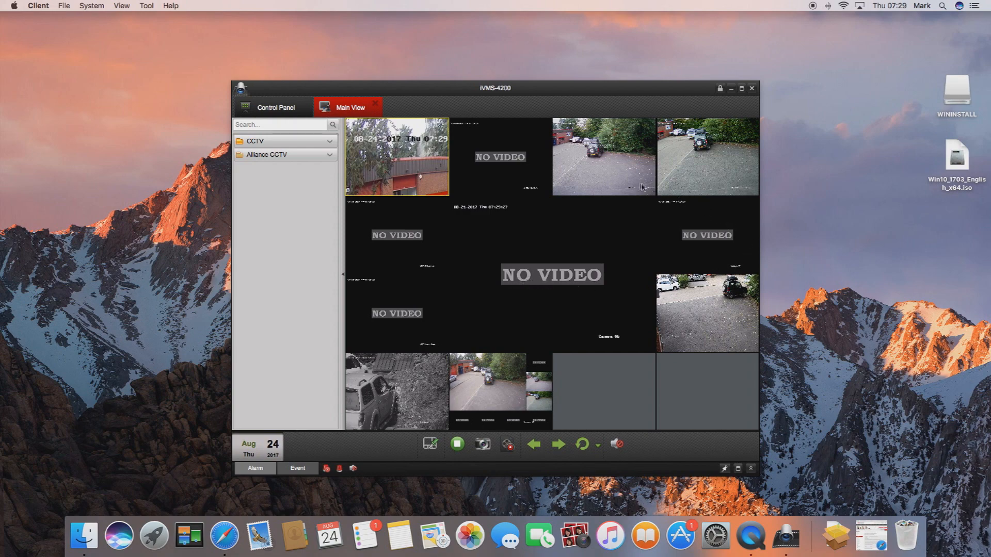